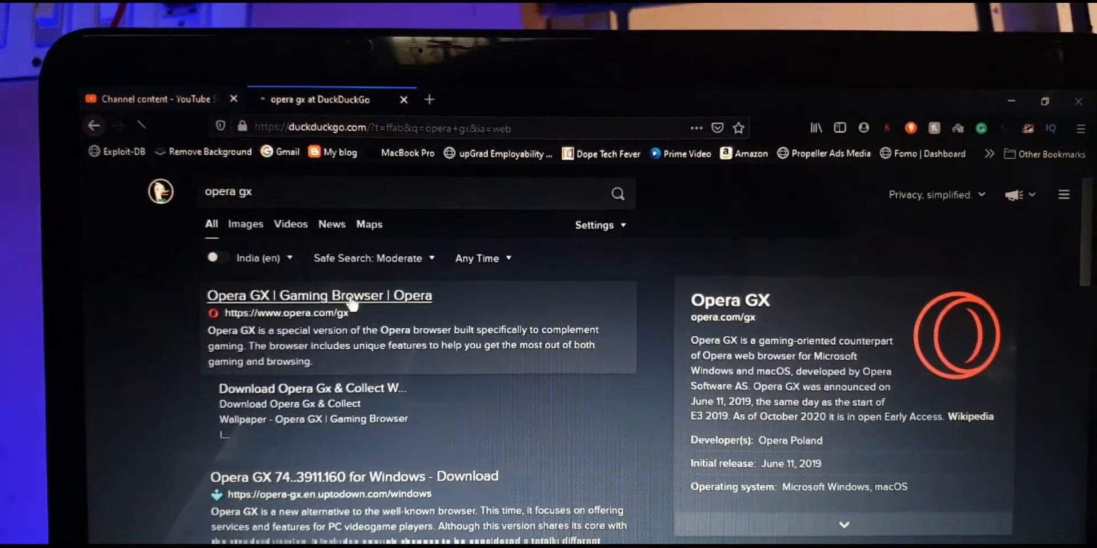
Open the Opera GX page on opera.com from the DuckDuckGo result and scroll down.
click(319, 296)
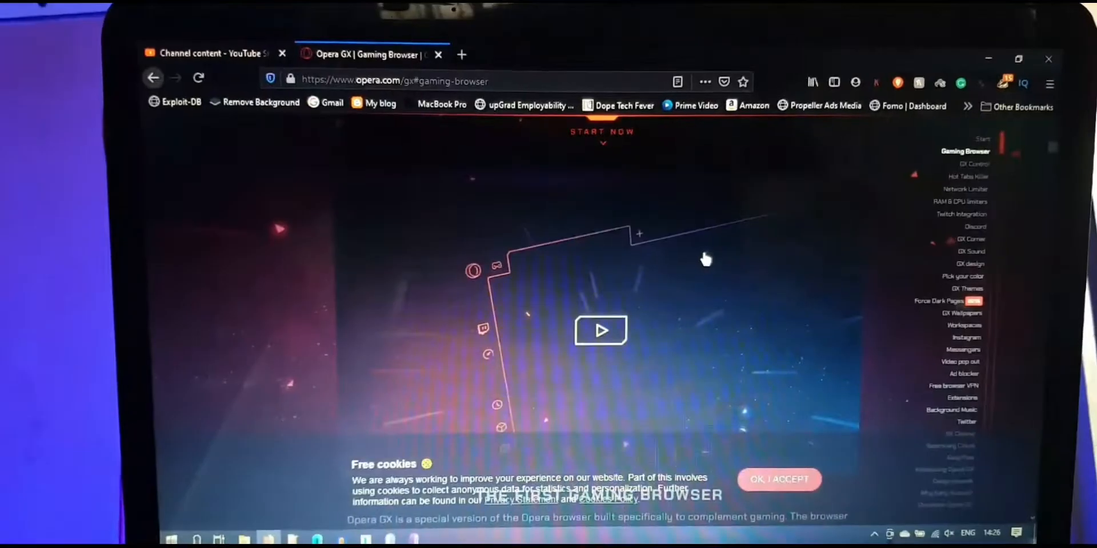
scroll(down, 3)
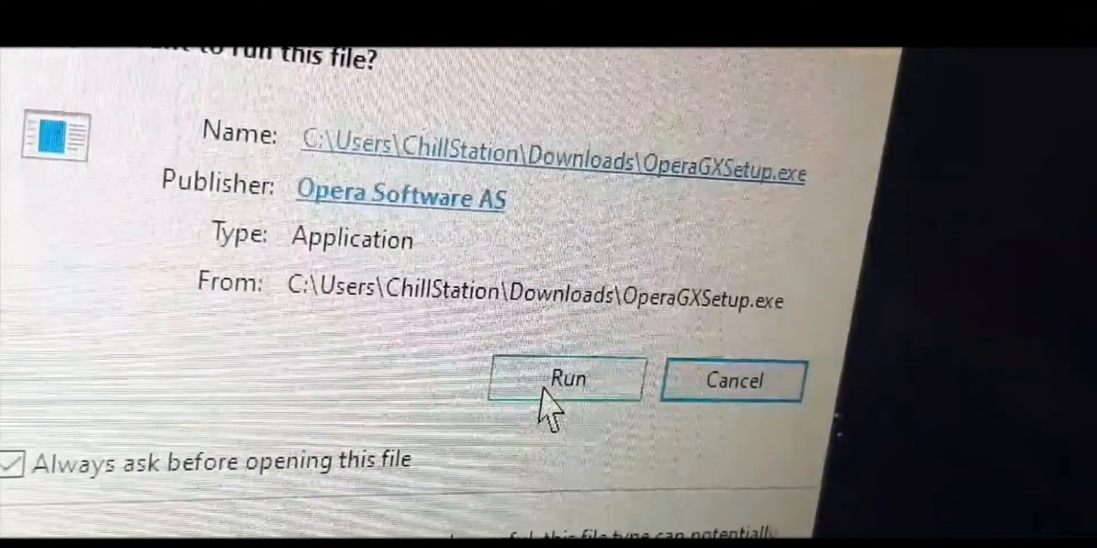
Run OperaGXSetup.exe from the security warning and start the Opera GX installation.
click(564, 380)
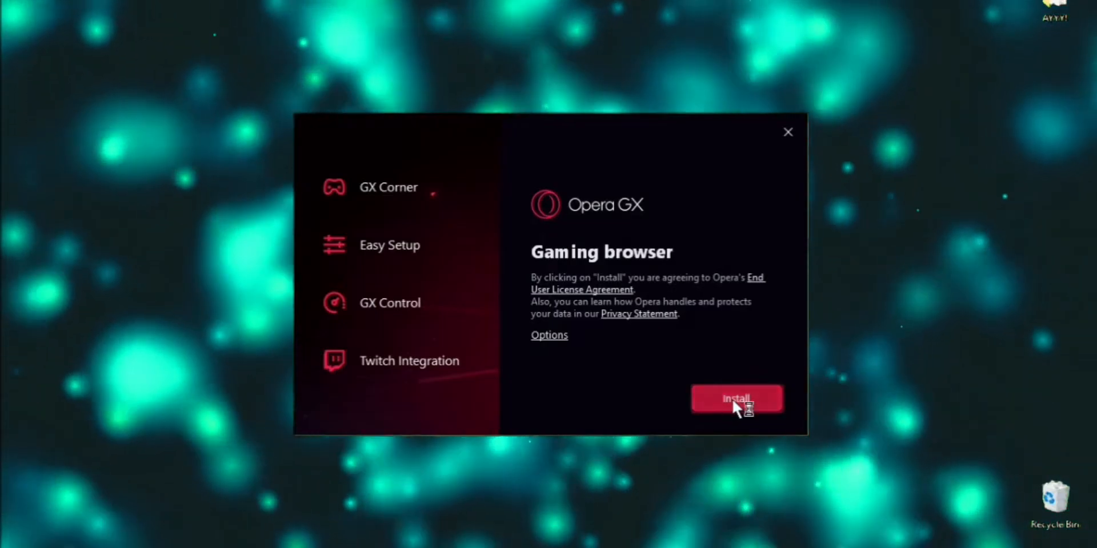
click(737, 399)
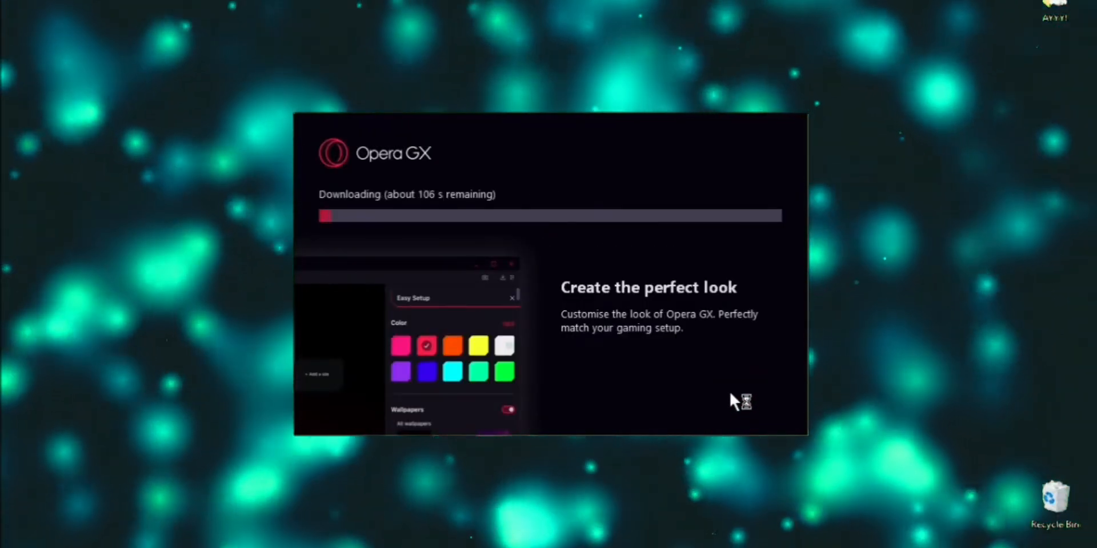
mouse_move(441, 228)
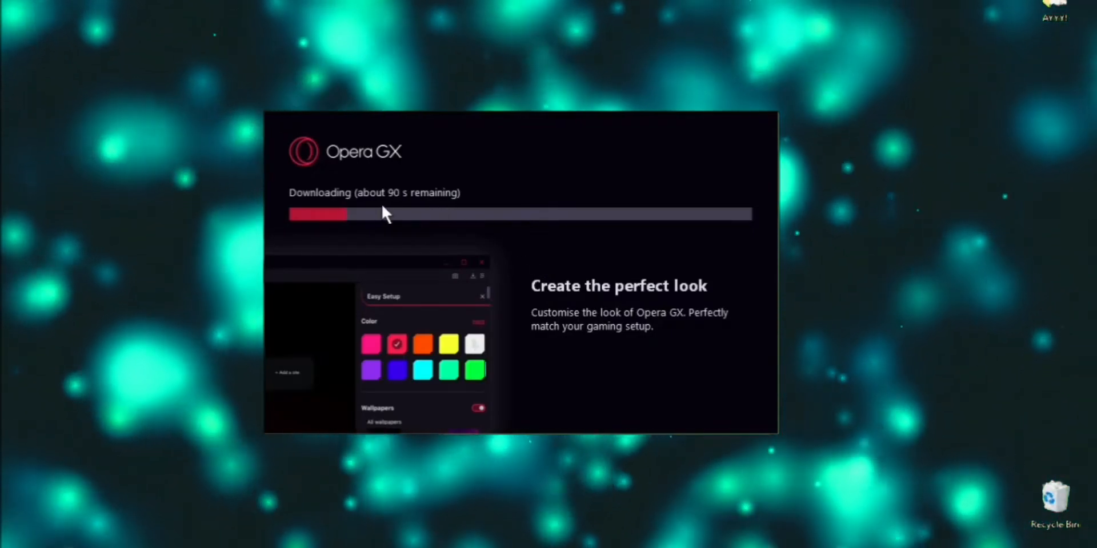
mouse_move(342, 291)
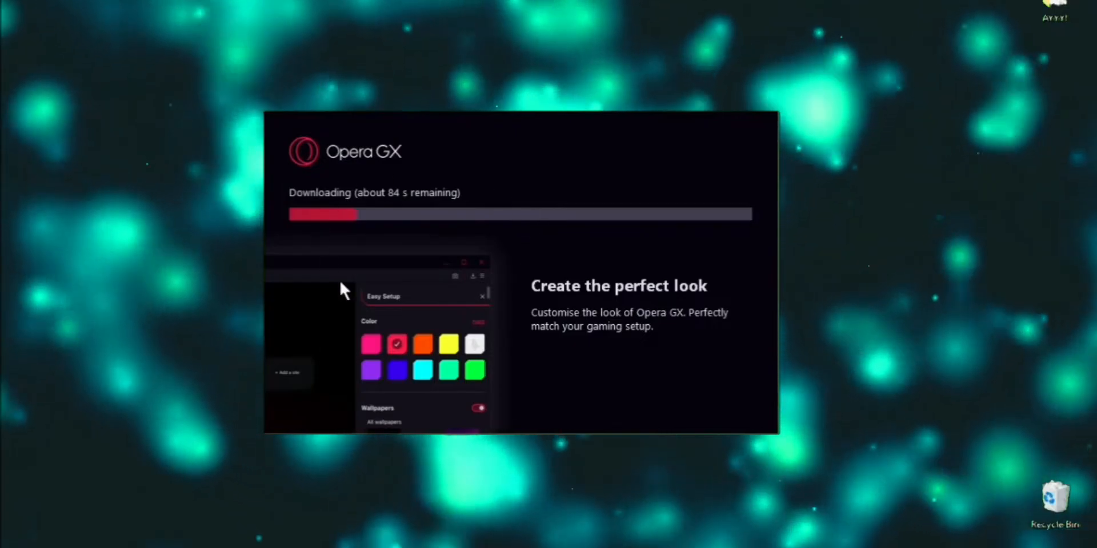
mouse_move(465, 227)
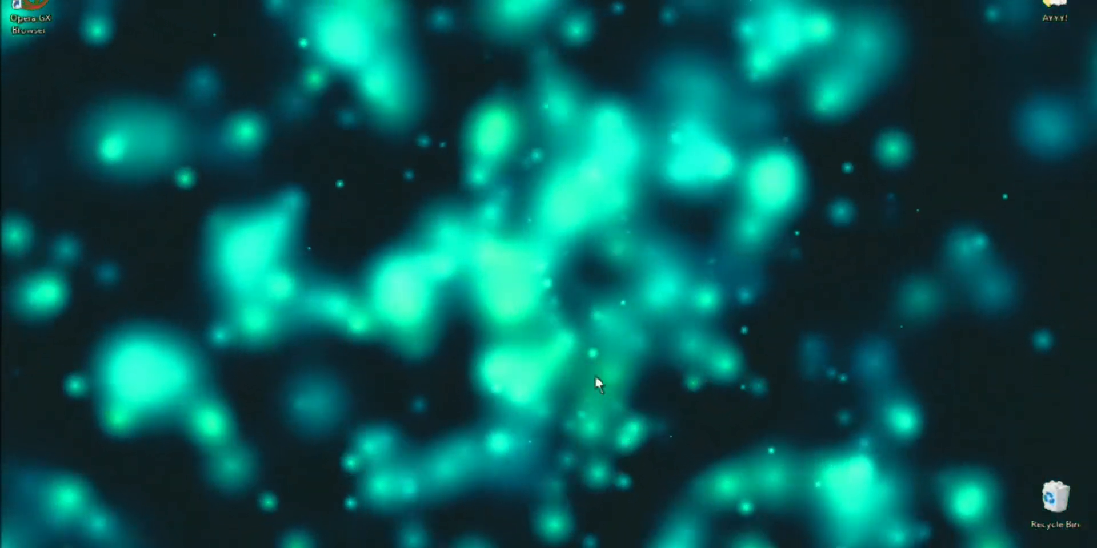
Launch Opera GX and open the S.T.A.L.K.E.R. Anomaly page from GX Corner's free games.
double_click(20, 18)
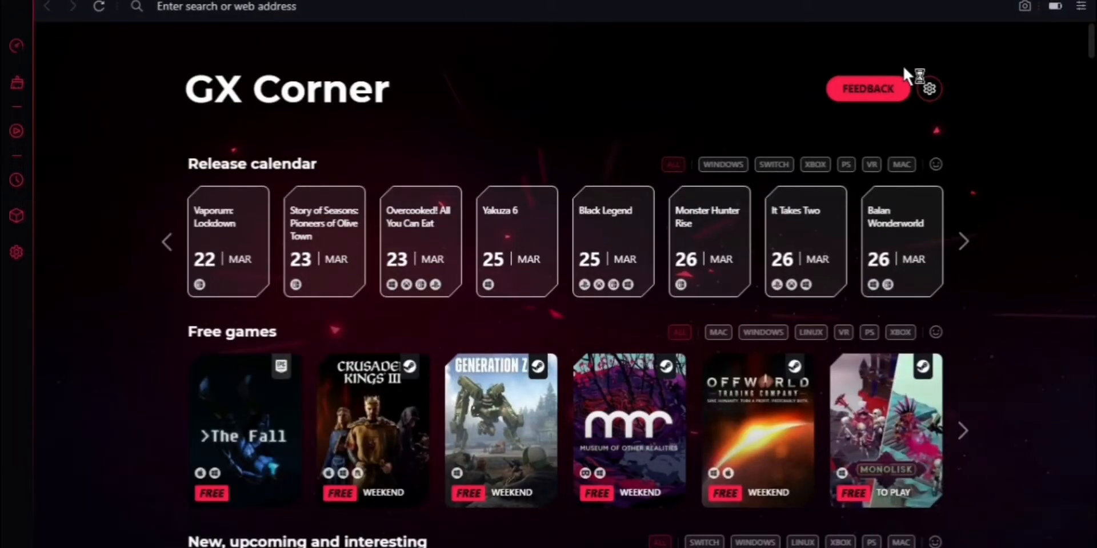
mouse_move(661, 439)
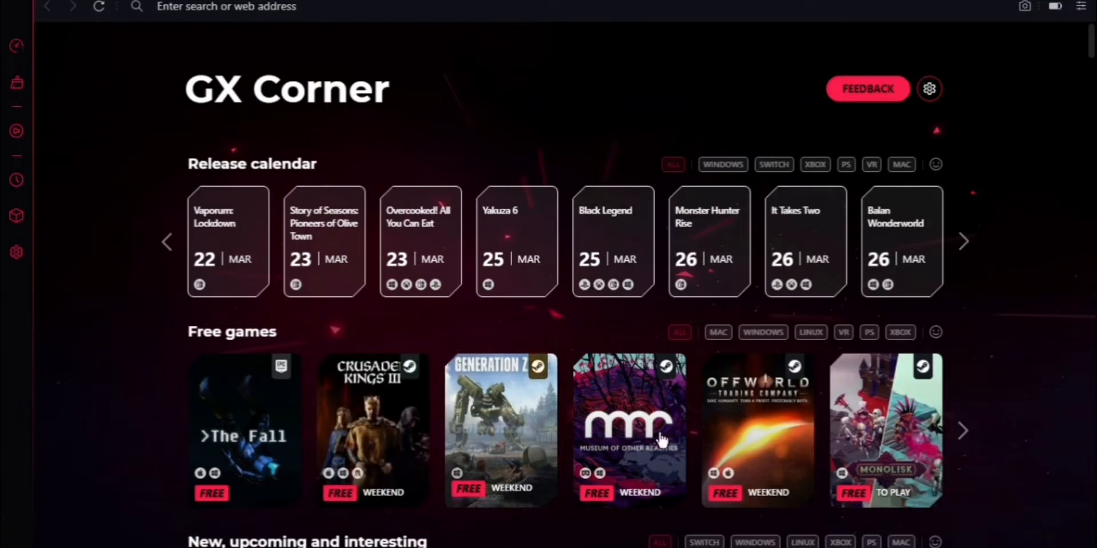
click(963, 431)
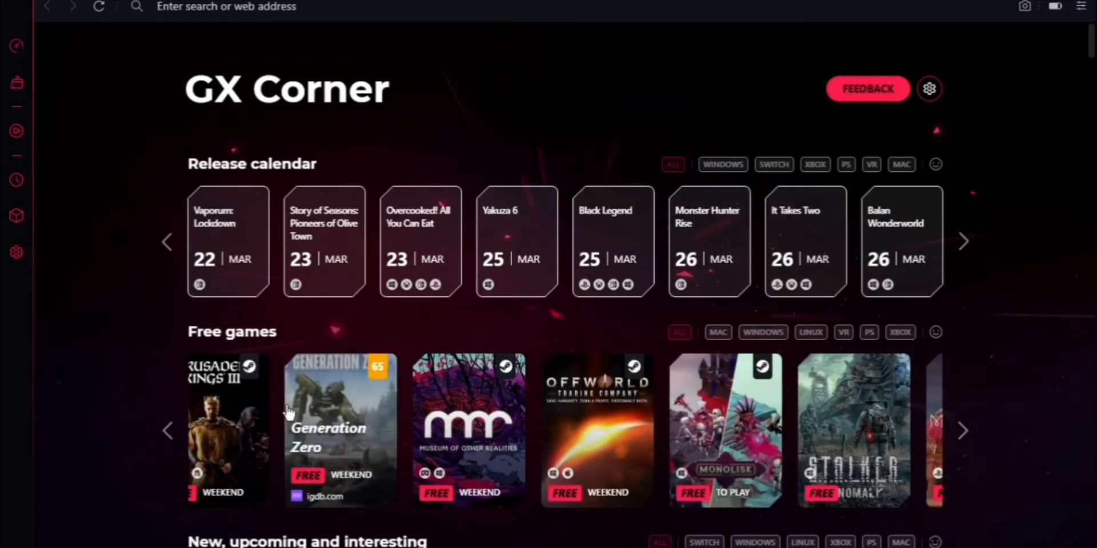
click(963, 432)
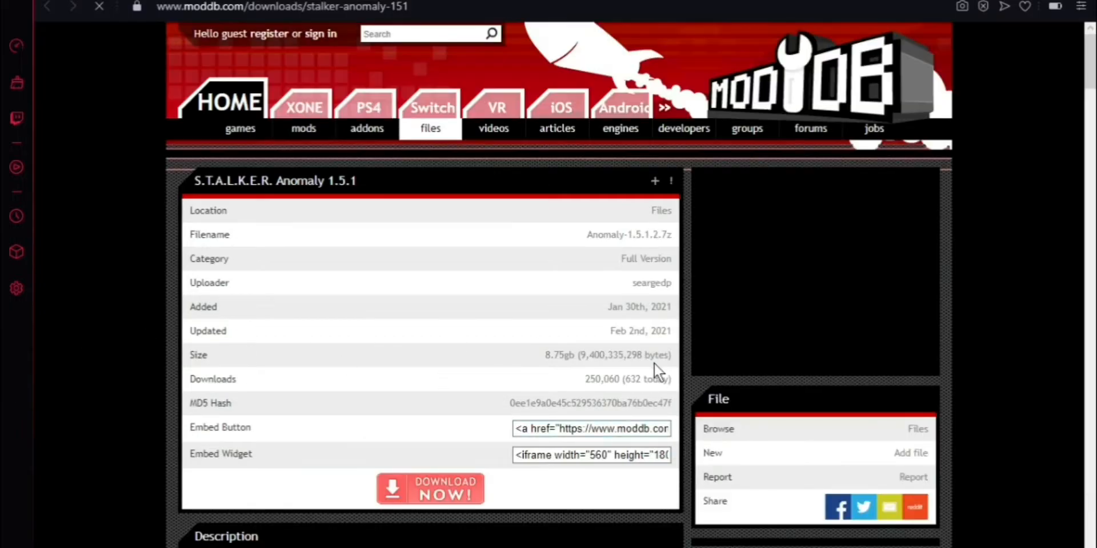
scroll(down, 3)
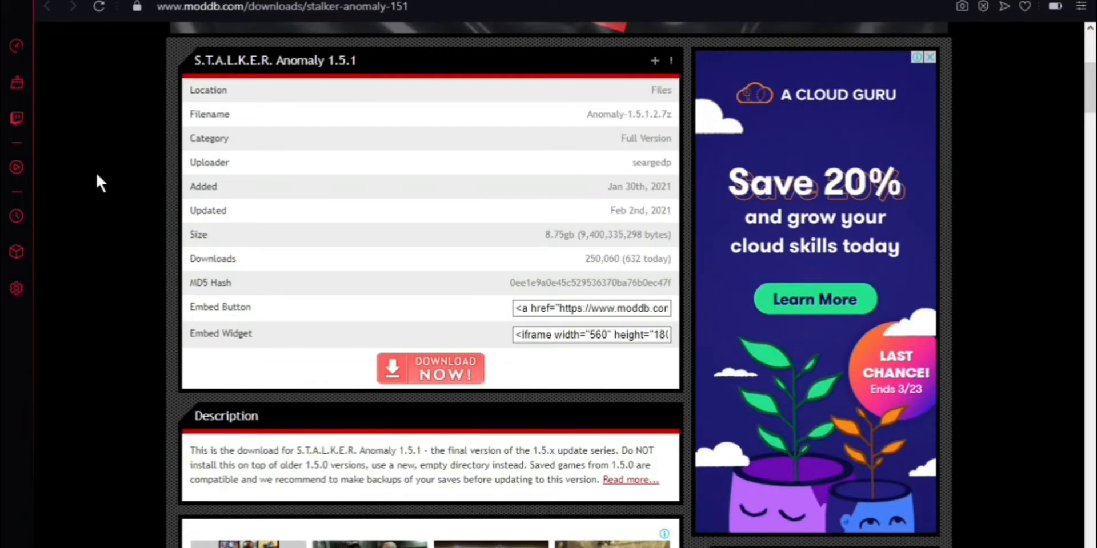
mouse_move(798, 137)
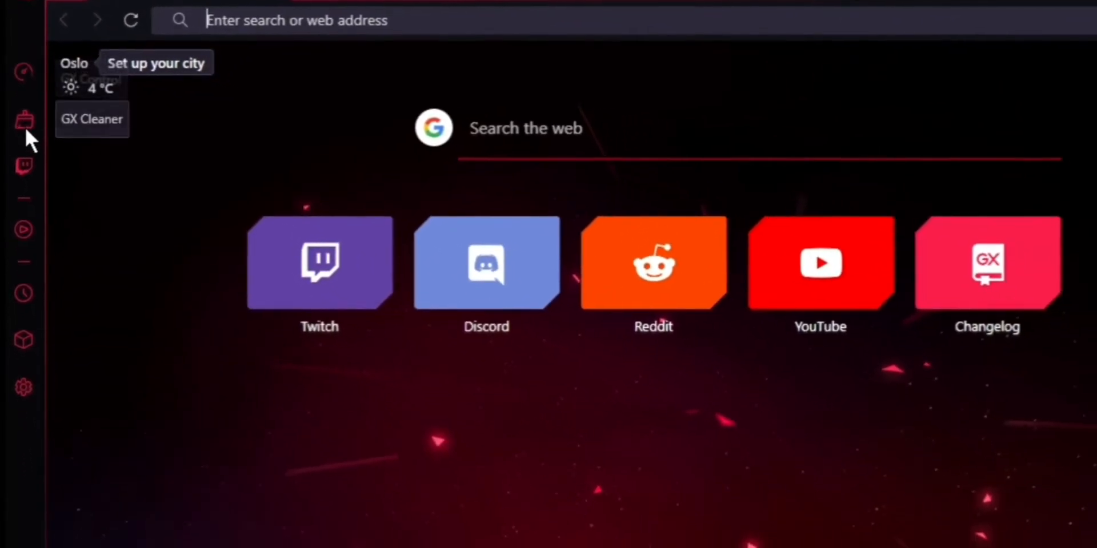
Sort Hot Tabs Killer by RAM, then CPU, and switch the Network Limiter on.
click(23, 46)
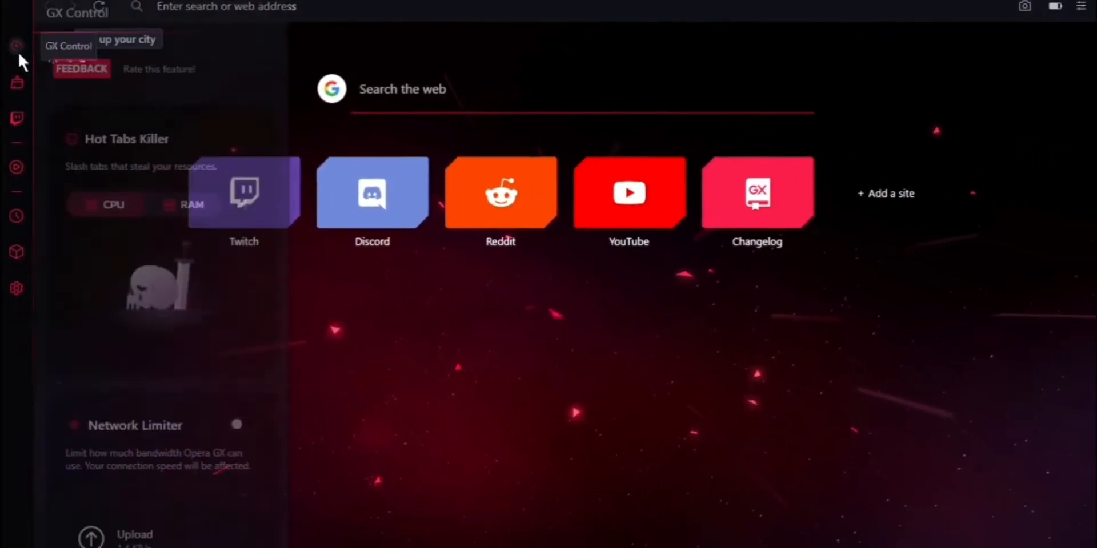
scroll(down, 3)
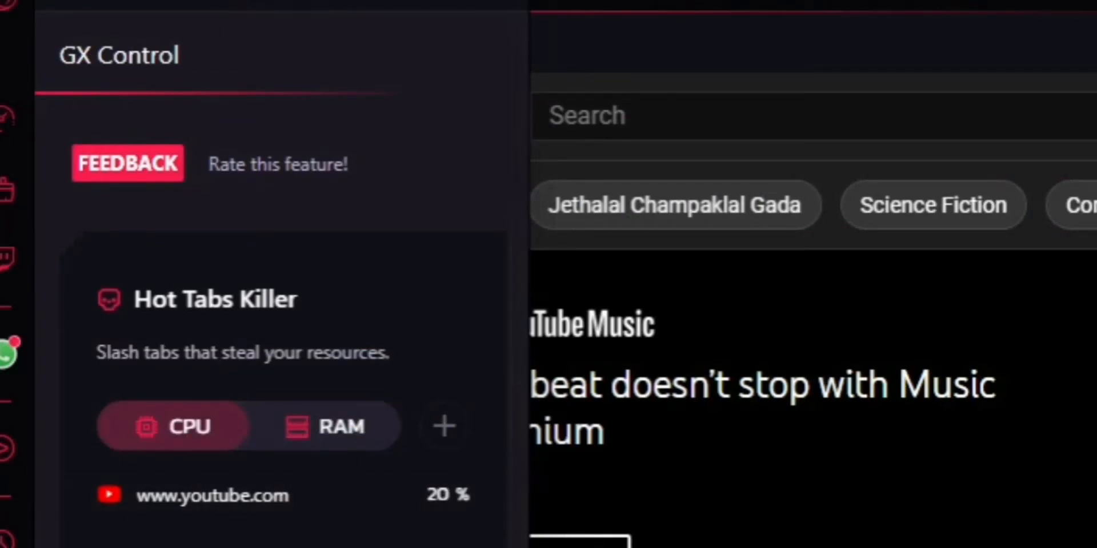
mouse_move(682, 468)
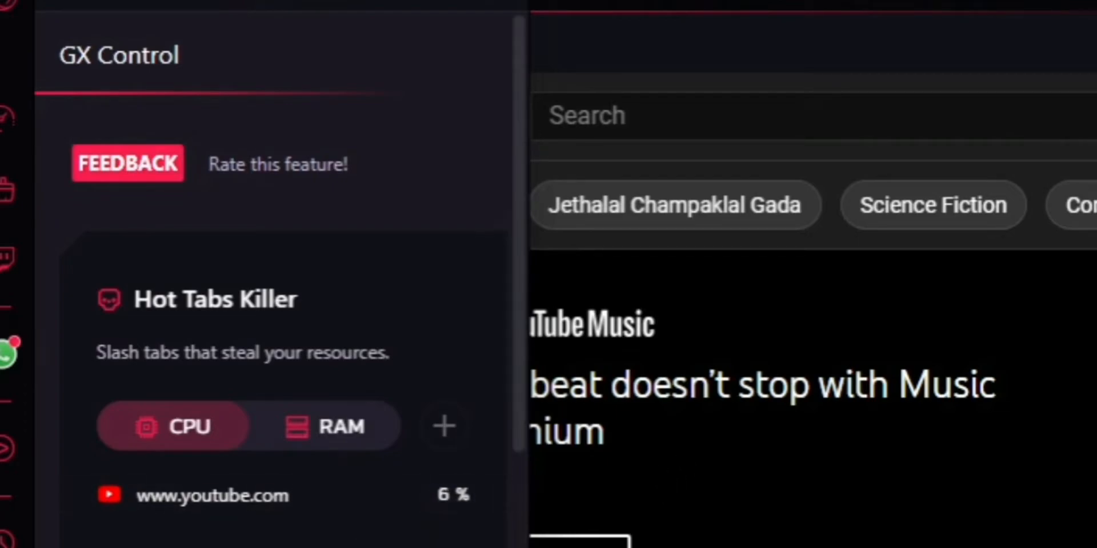
click(330, 426)
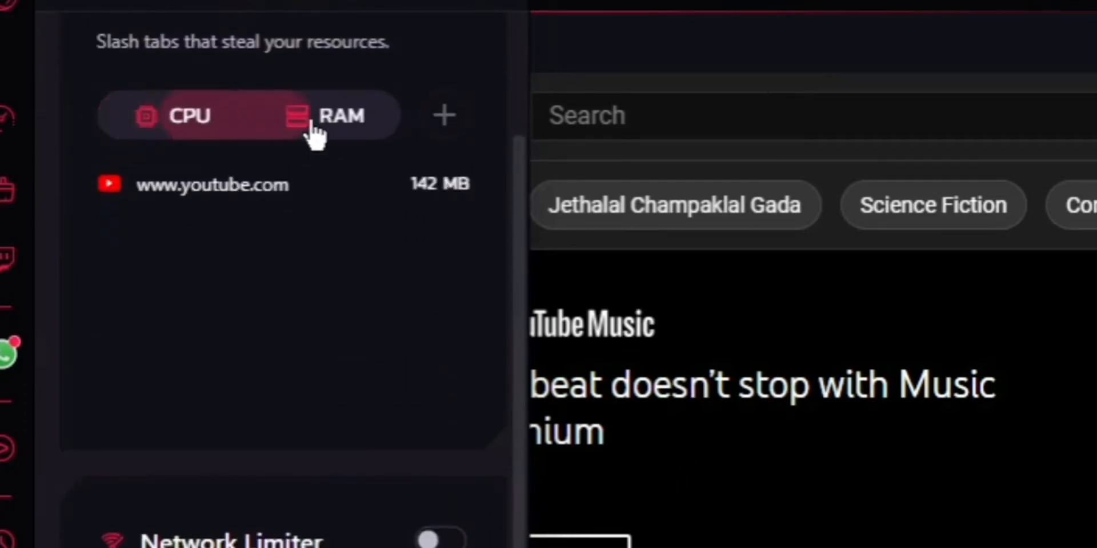
click(189, 116)
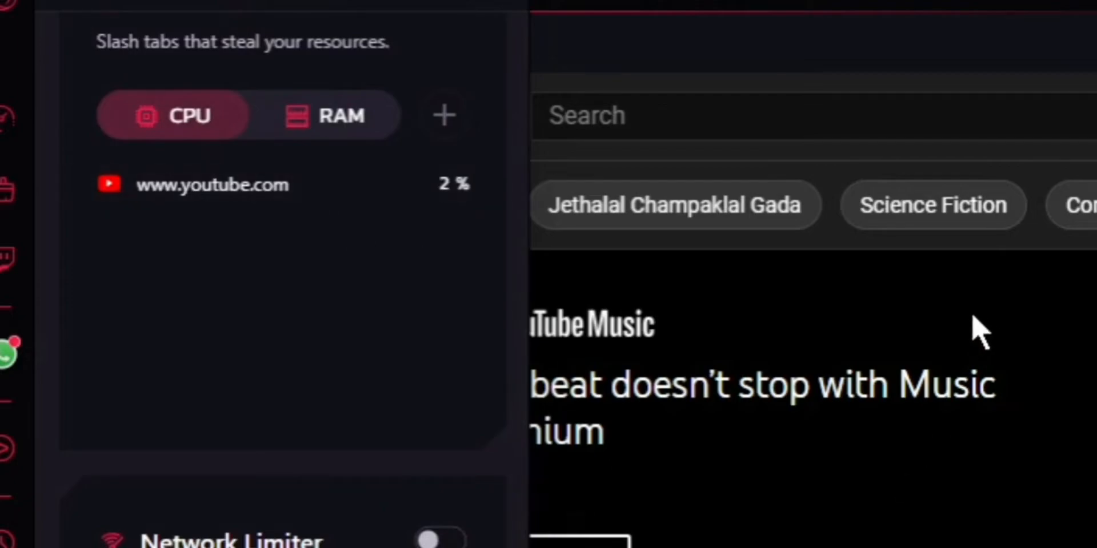
click(242, 104)
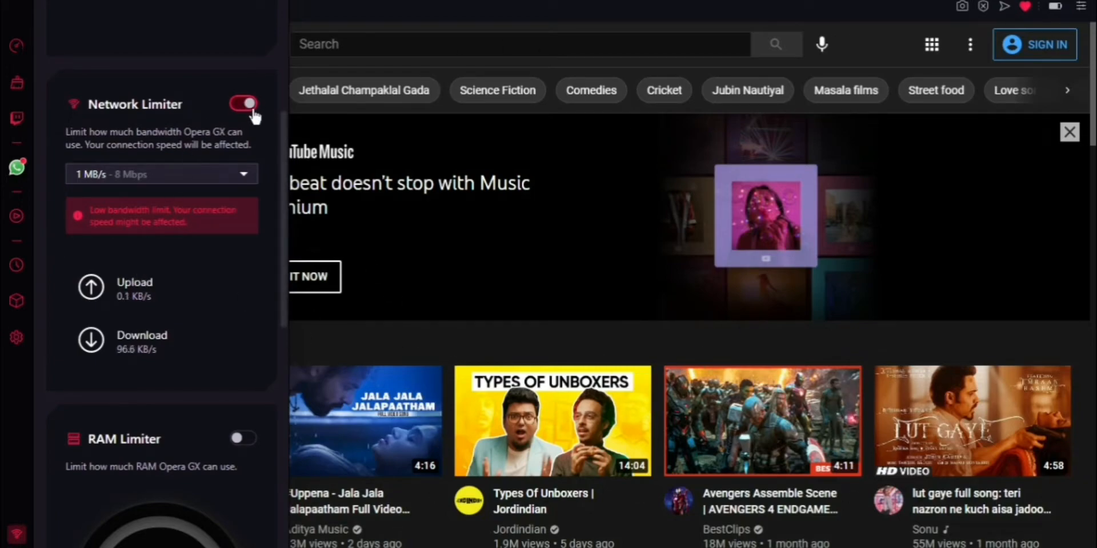
Turn off the Network Limiter and enable the RAM Limiter with a 4 GB limit.
click(243, 103)
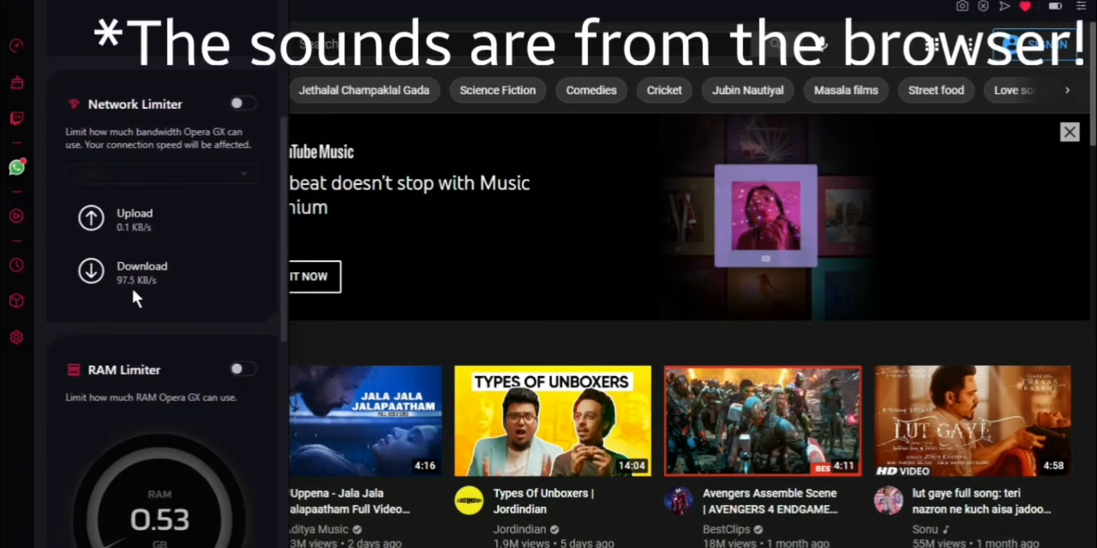
scroll(down, 3)
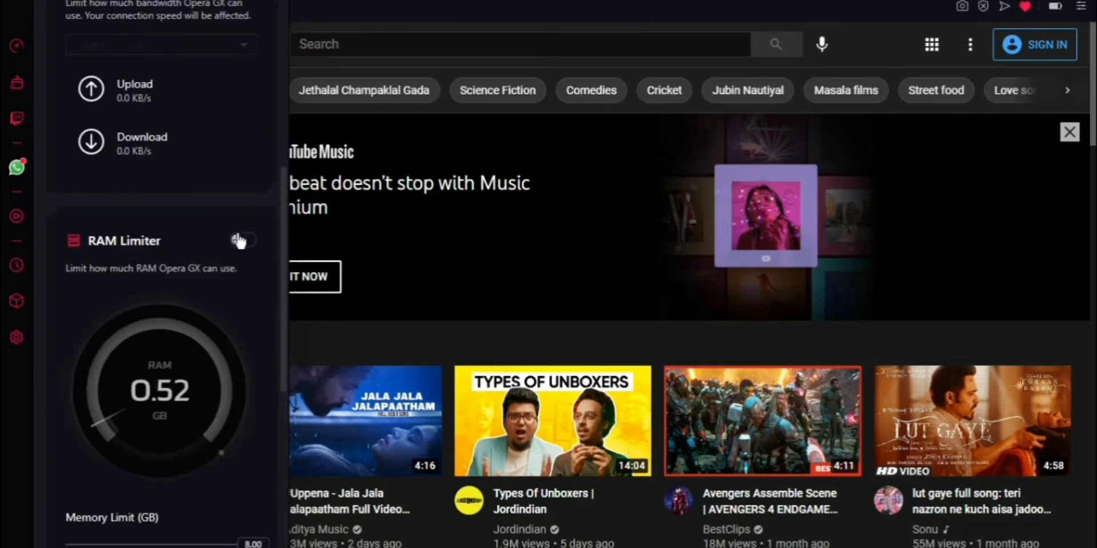
click(243, 241)
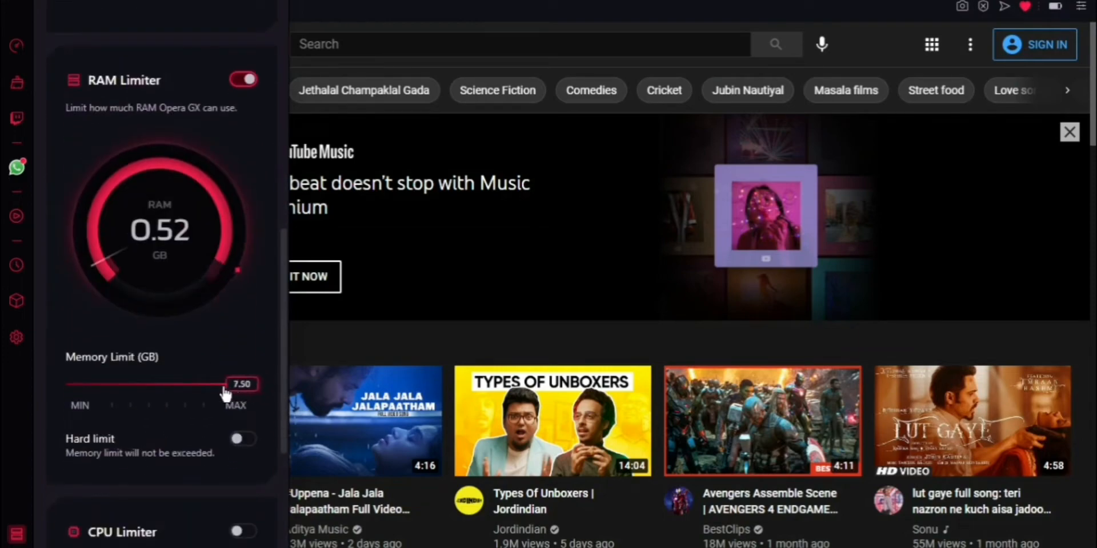
drag(241, 384, 160, 384)
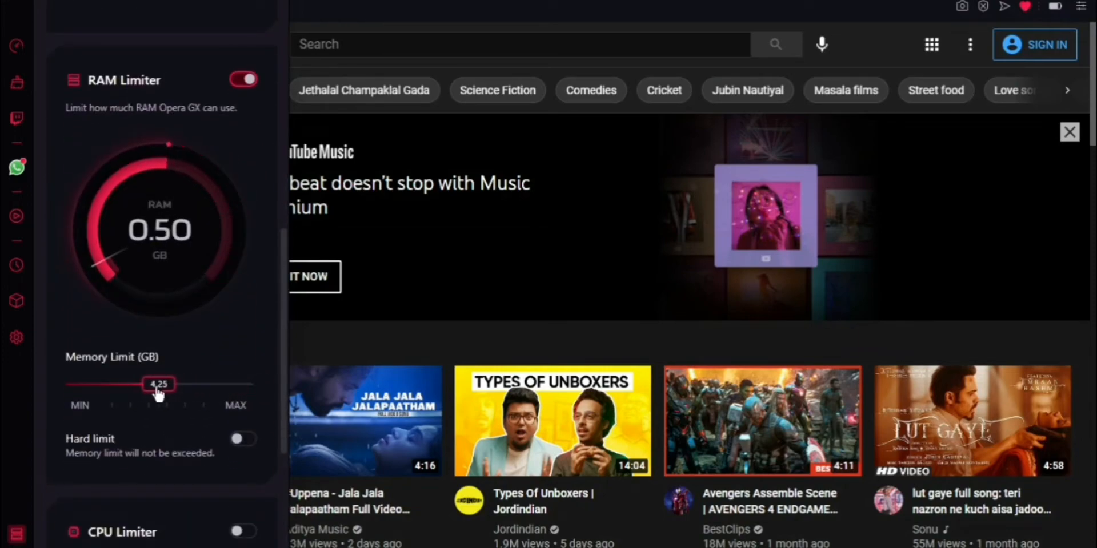
drag(160, 384, 147, 384)
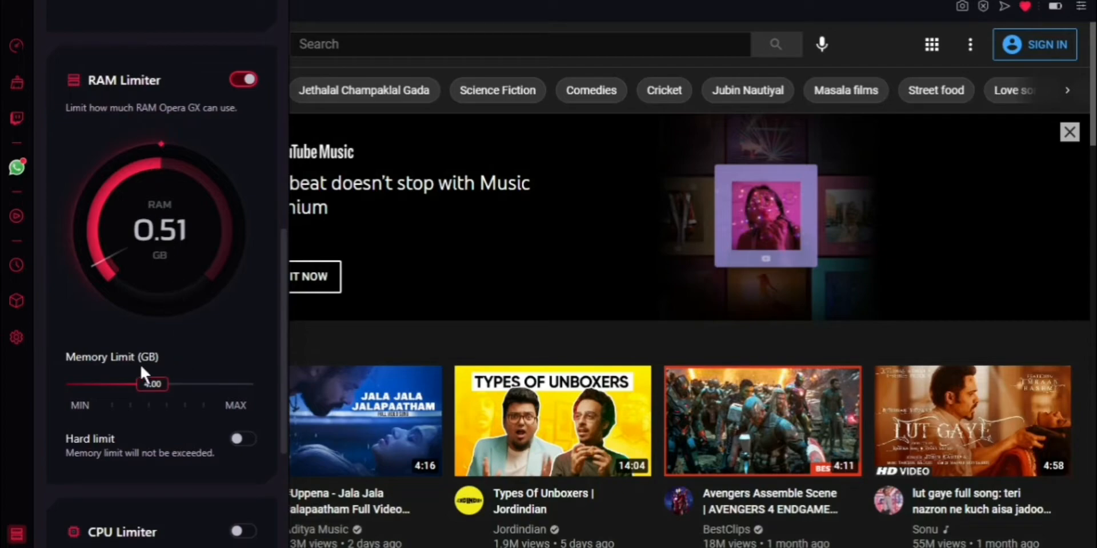
drag(152, 383, 241, 384)
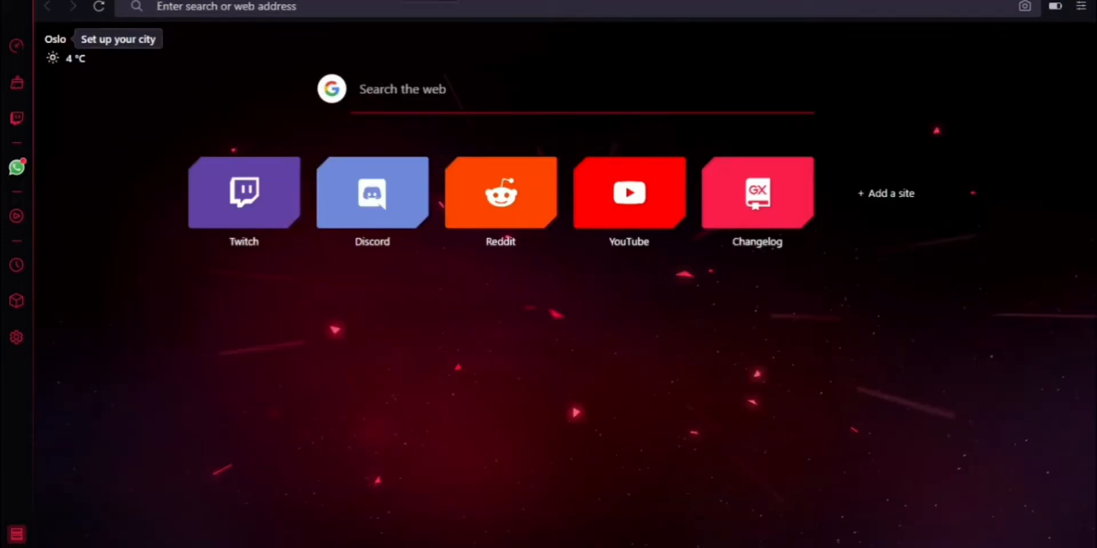
Search for Google Earth and set the CPU Limiter's processor limit to 50%.
text(google)
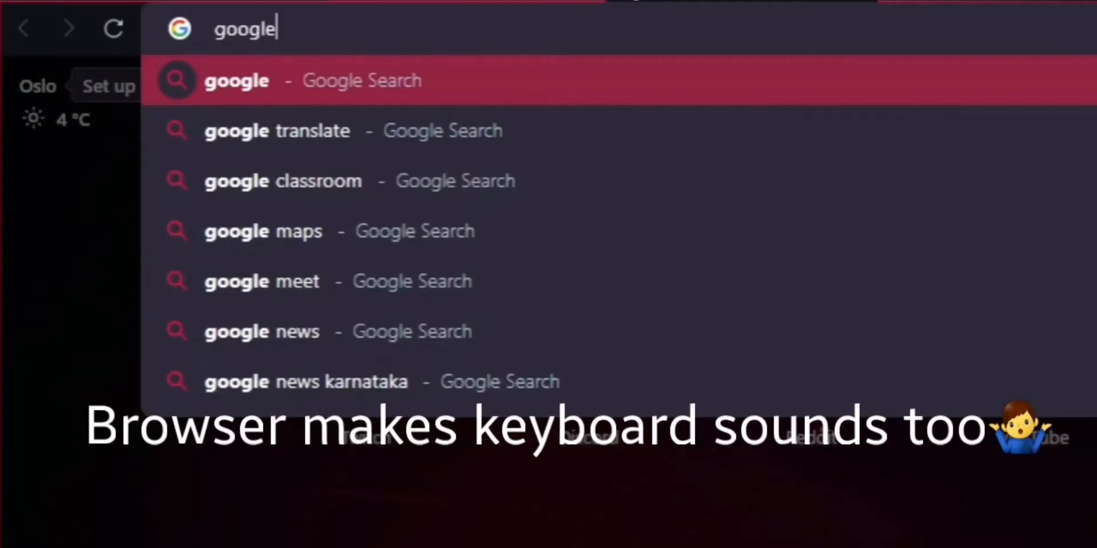
text(earth/)
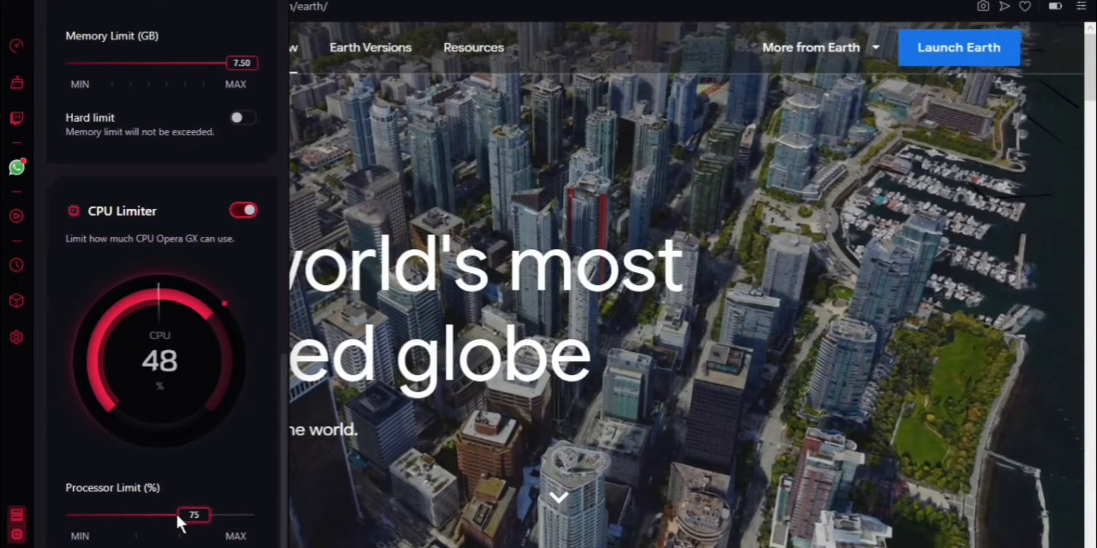
drag(195, 515, 135, 516)
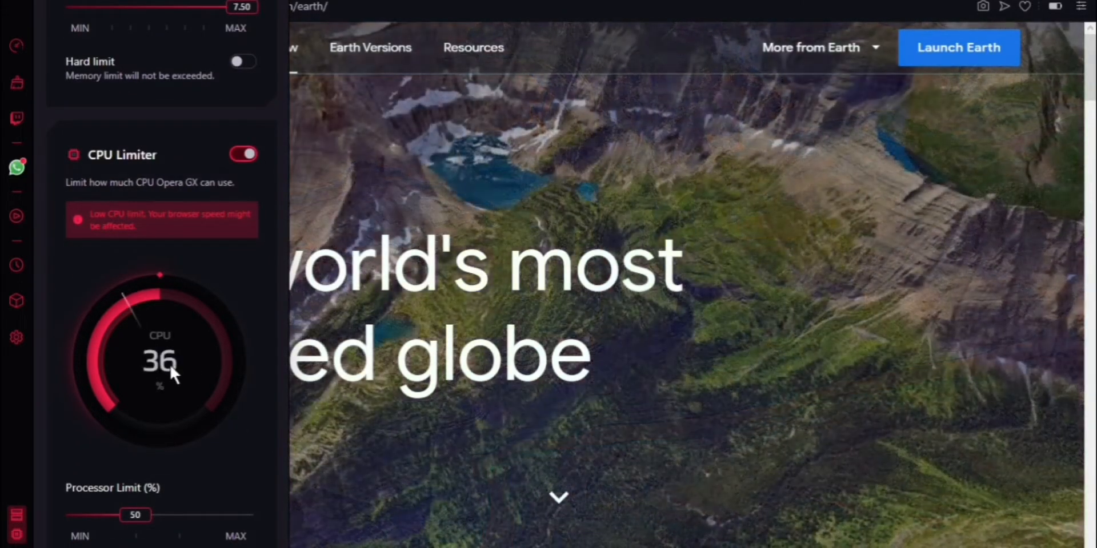
mouse_move(639, 398)
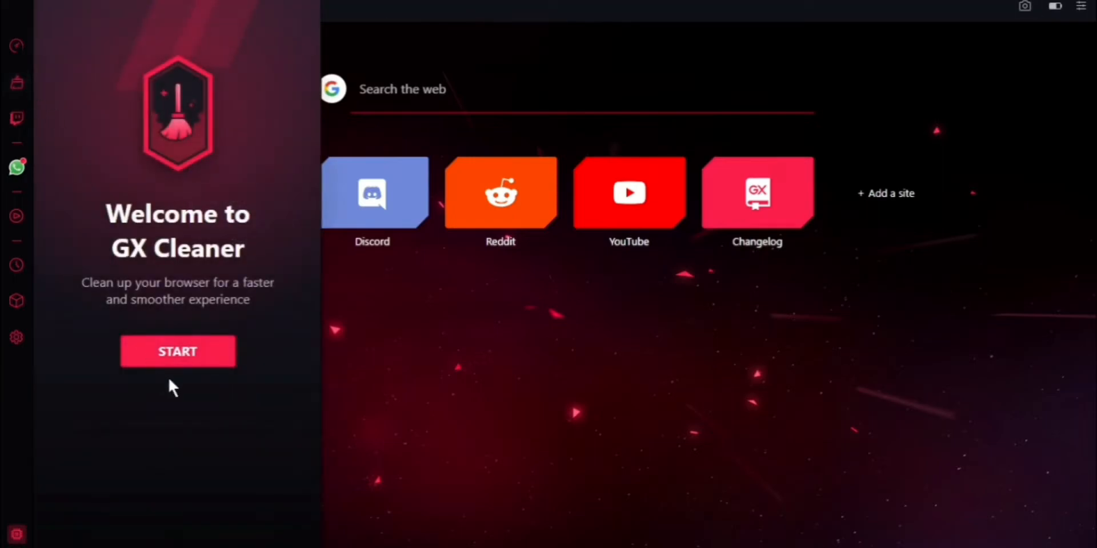
Run a medium-level GX Cleaner clean-up that excludes browsing history, then finish with Done.
click(178, 351)
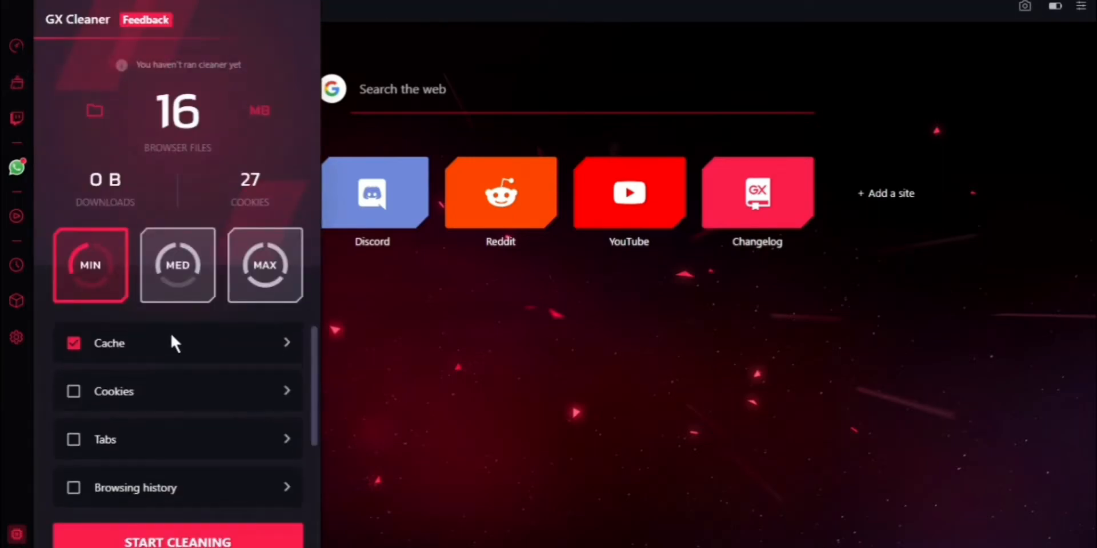
click(178, 265)
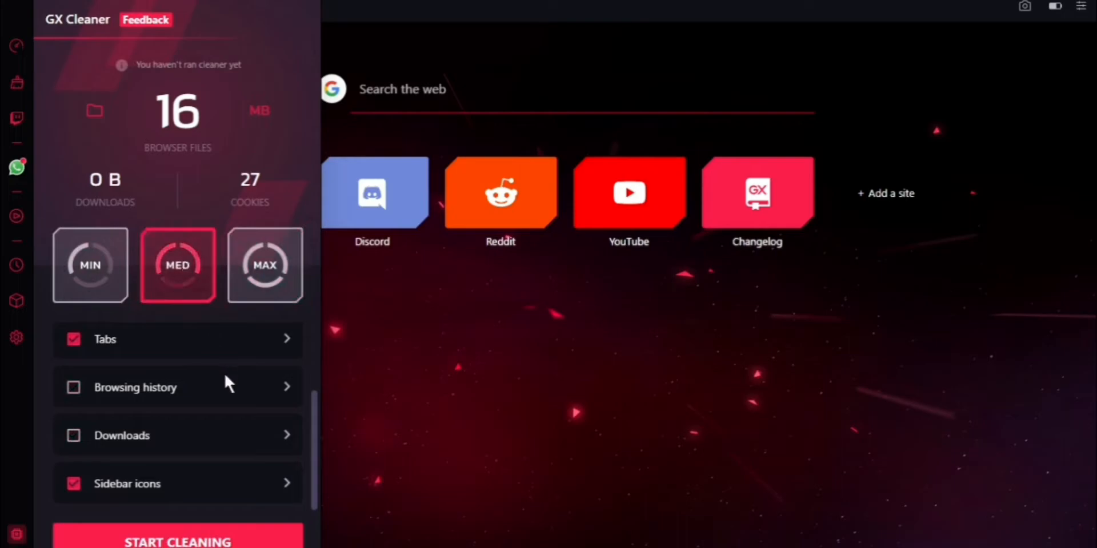
click(90, 264)
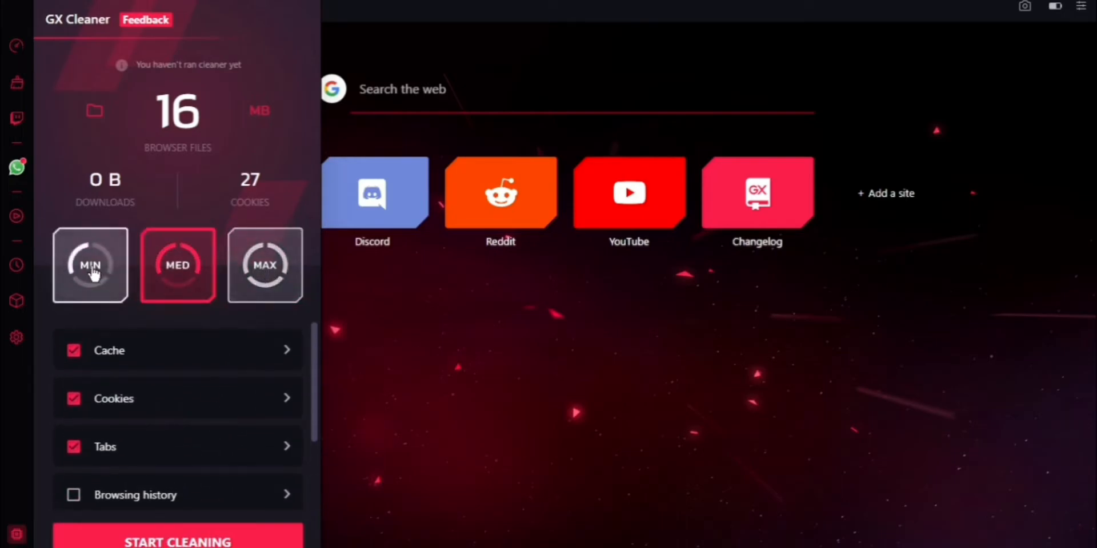
click(90, 265)
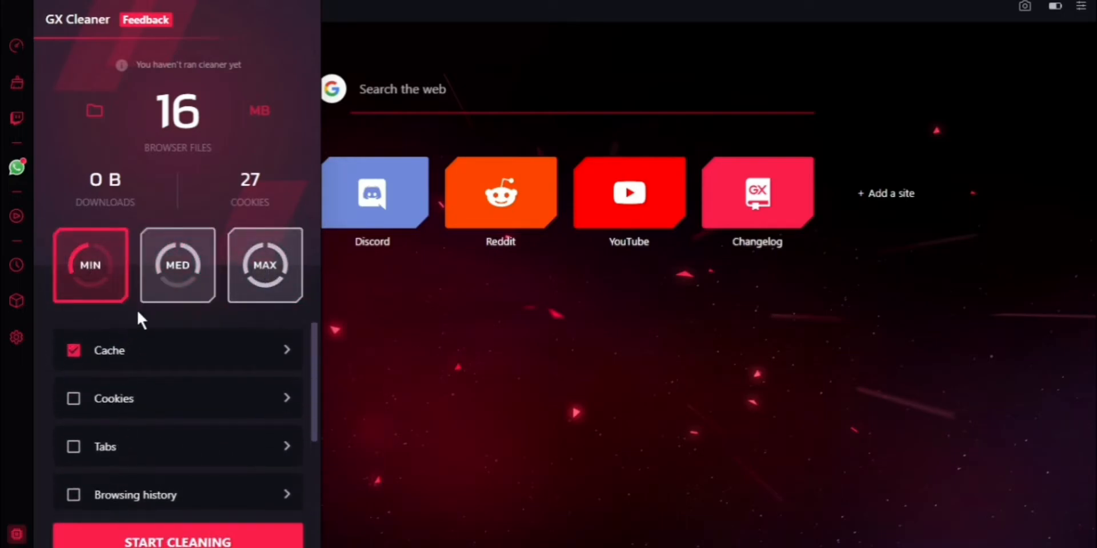
click(178, 264)
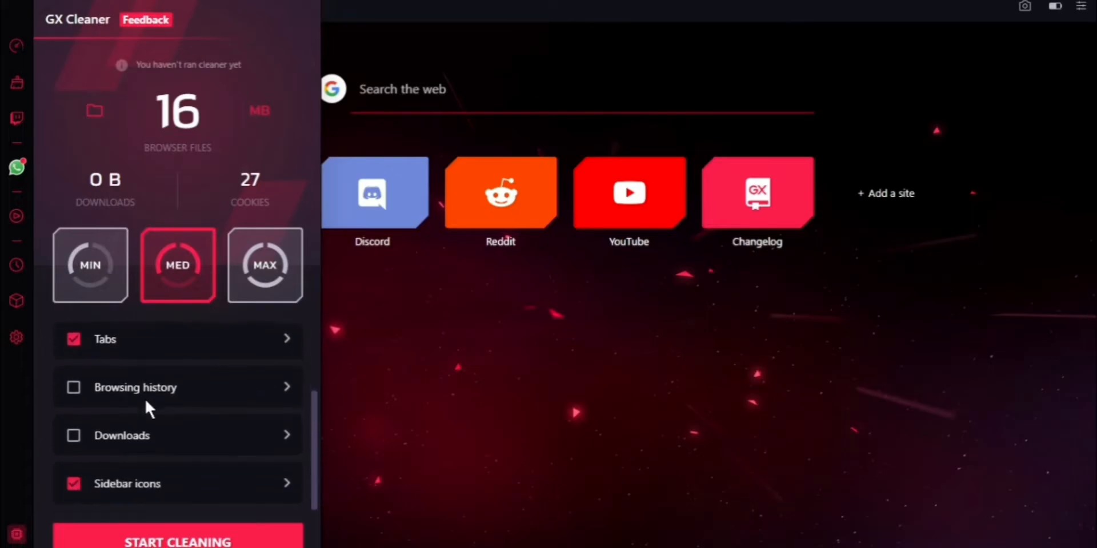
click(264, 265)
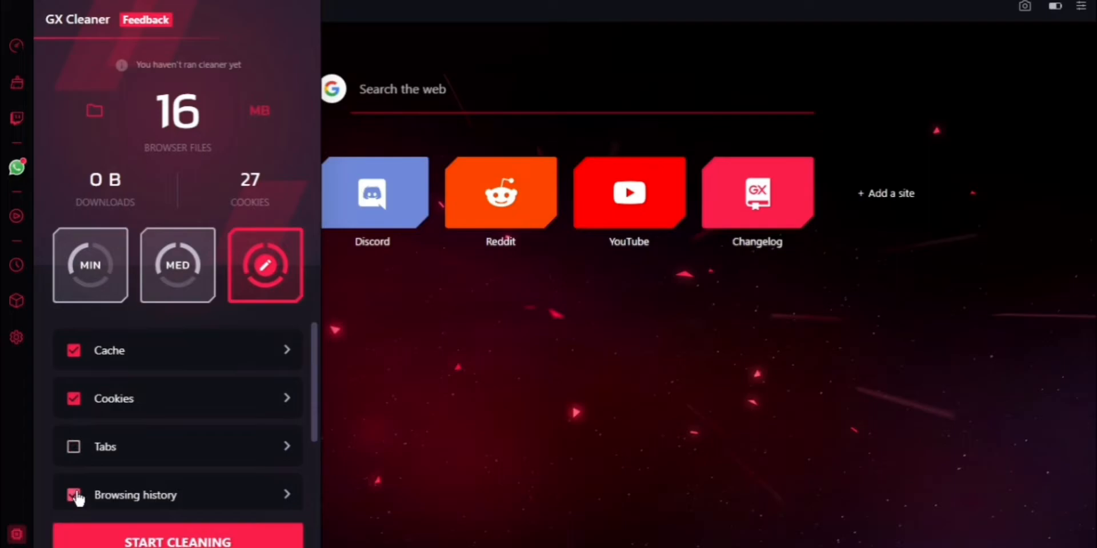
click(74, 495)
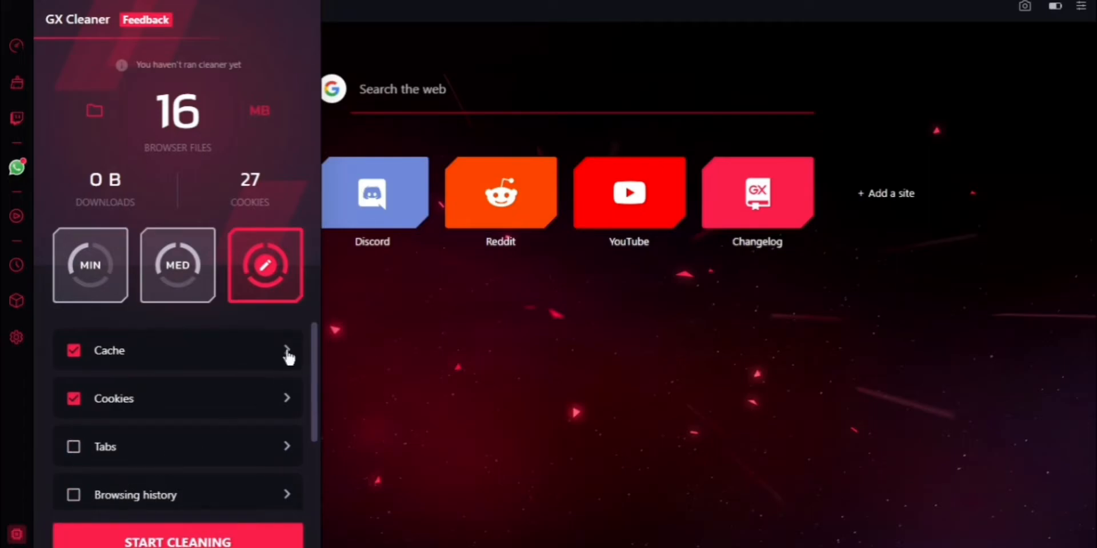
mouse_move(76, 432)
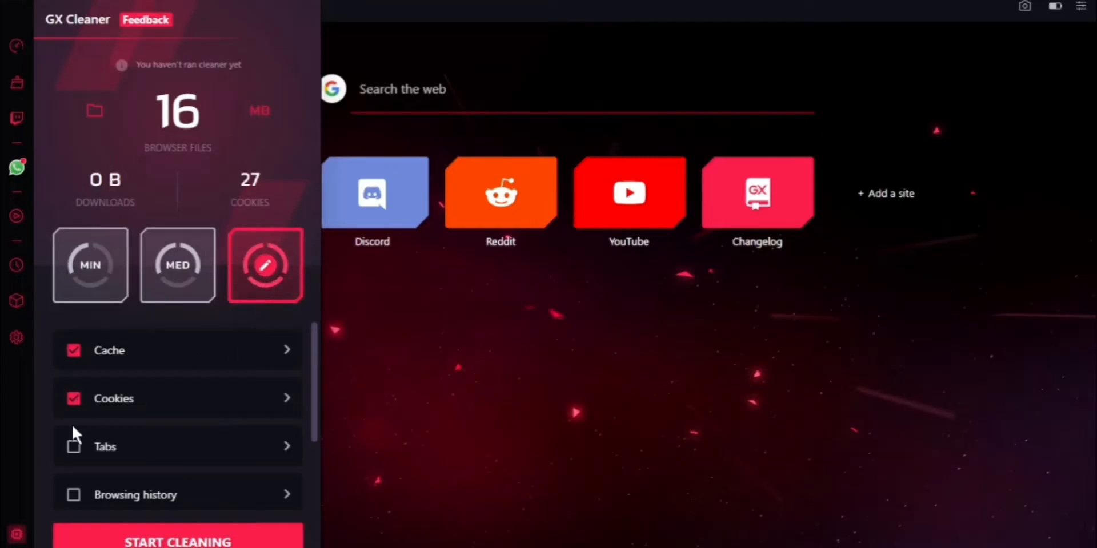
click(177, 539)
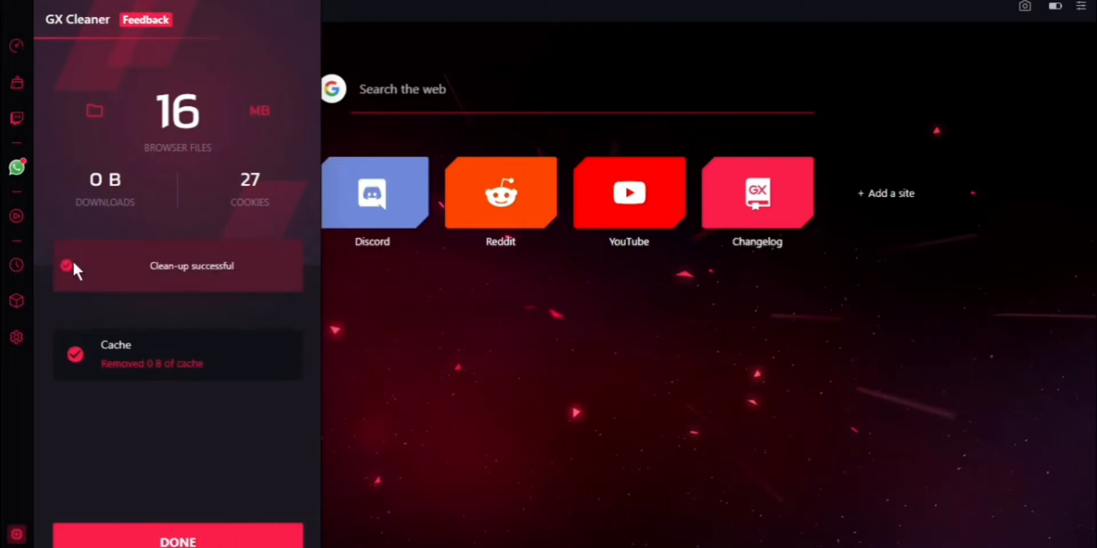
mouse_move(221, 533)
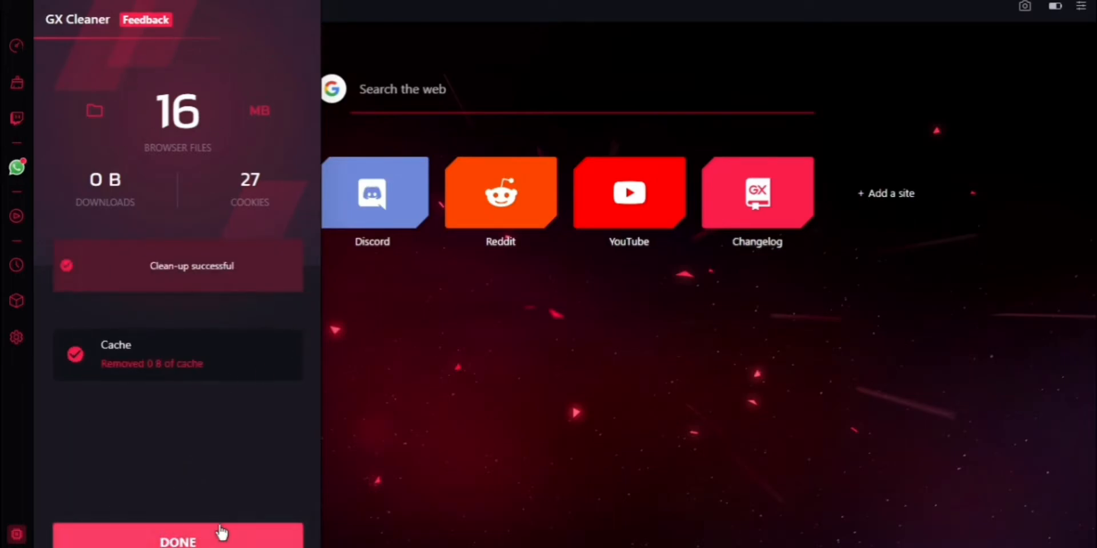
click(177, 542)
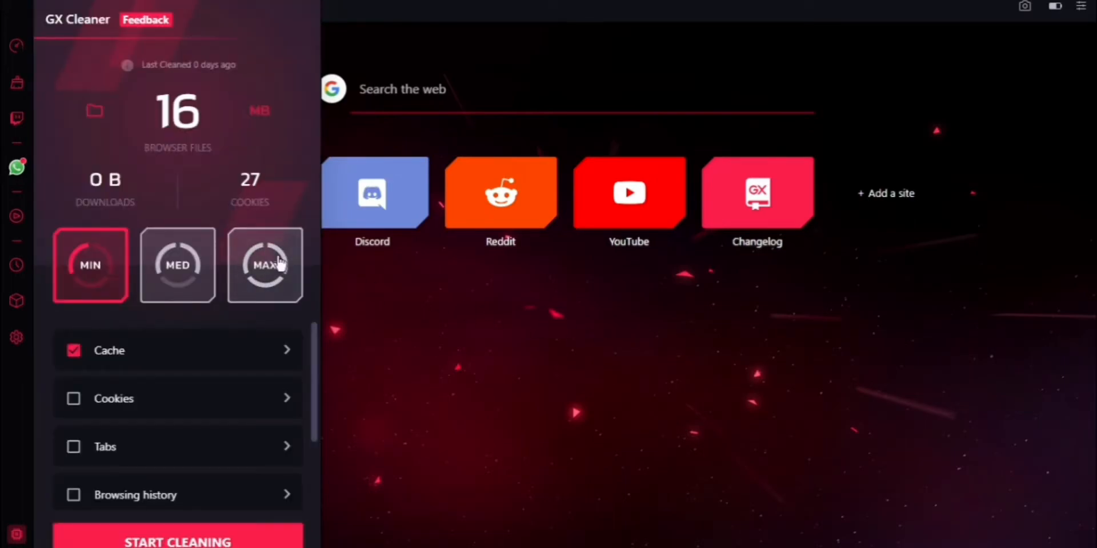
Show WhatsApp Web's QR sign-in code in the side panel, then close the panel.
click(16, 168)
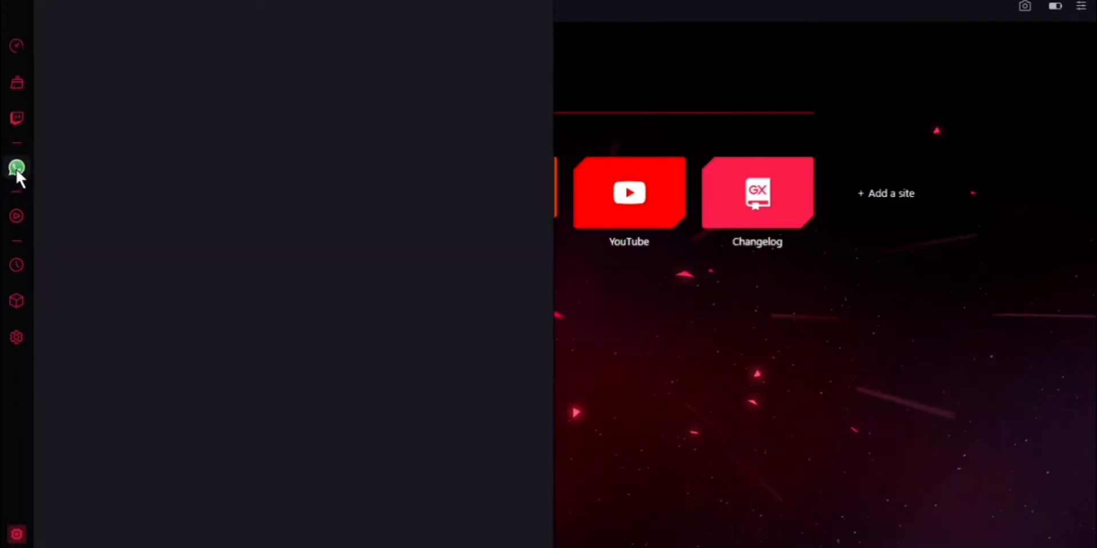
click(17, 168)
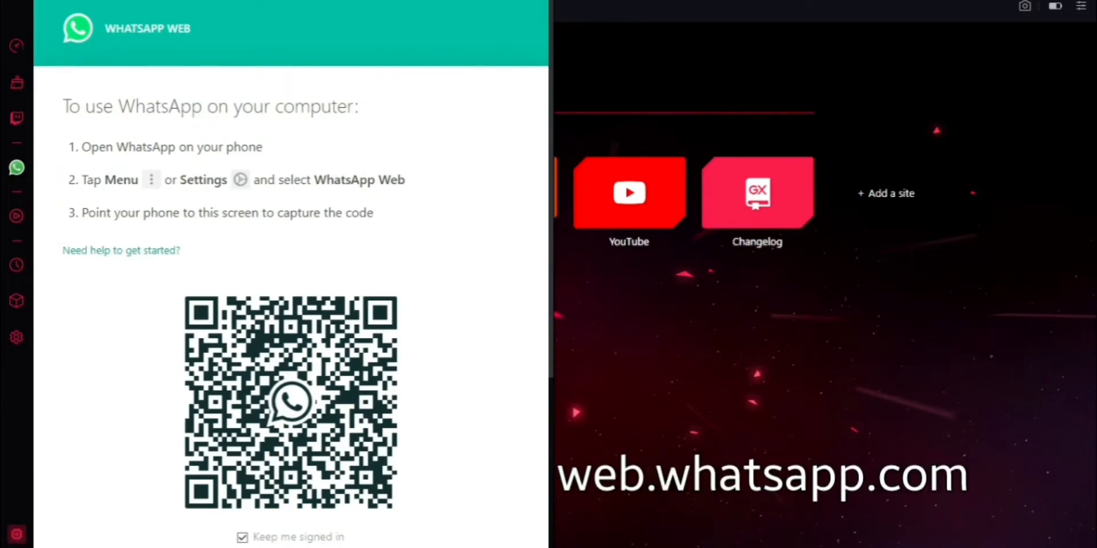
mouse_move(487, 137)
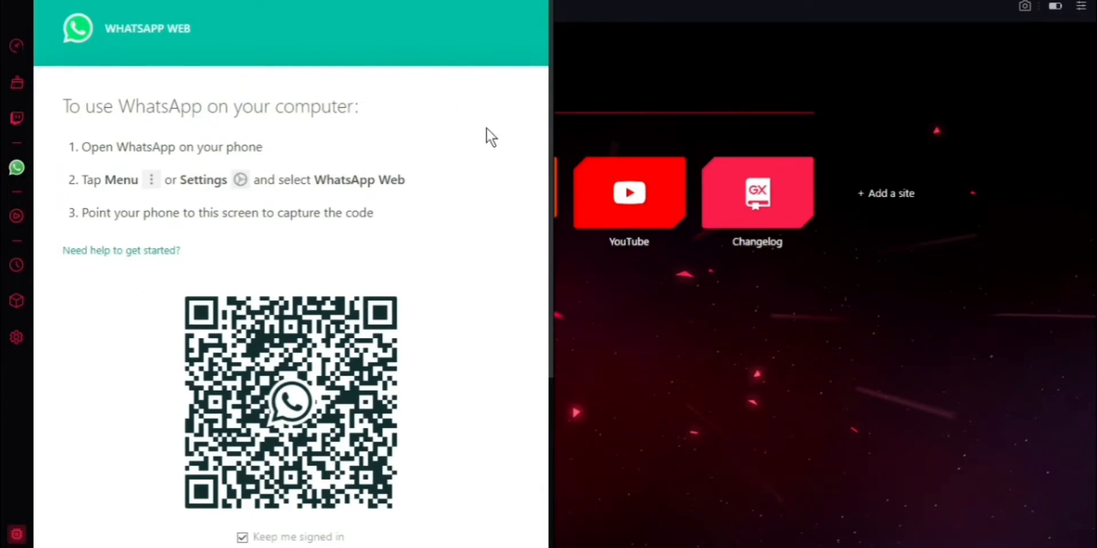
mouse_move(249, 153)
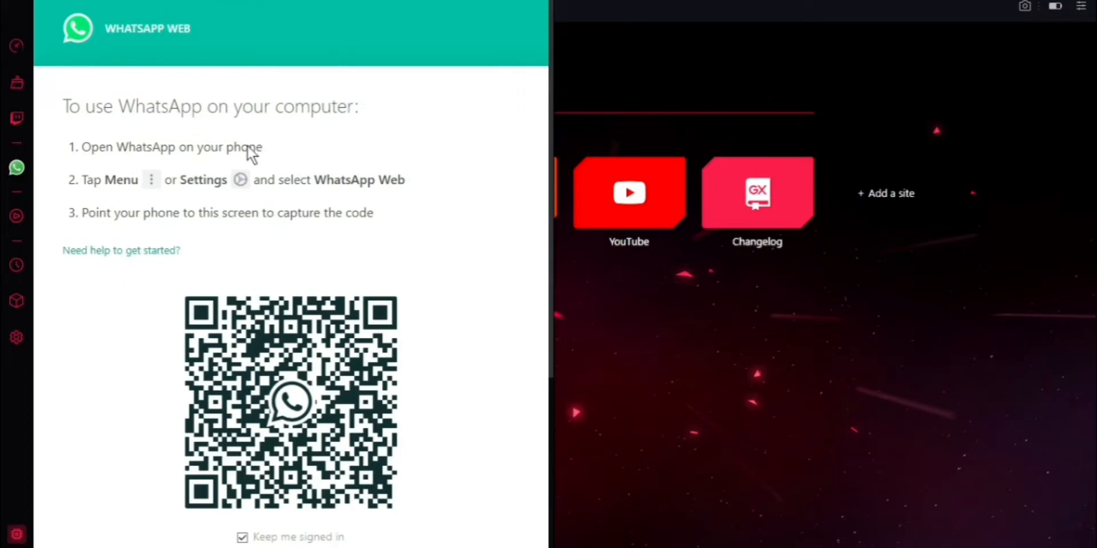
click(16, 168)
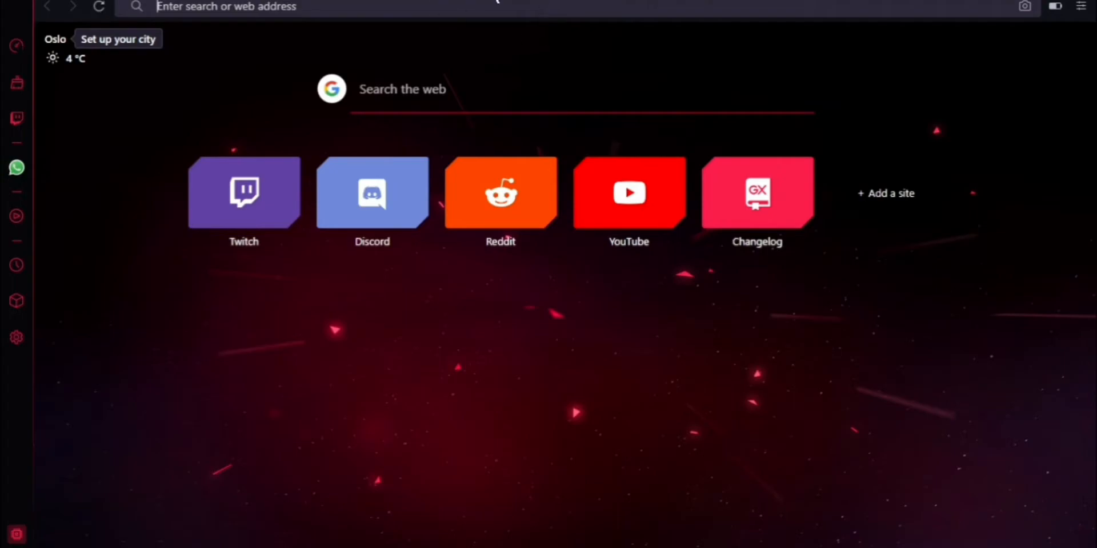
mouse_move(17, 168)
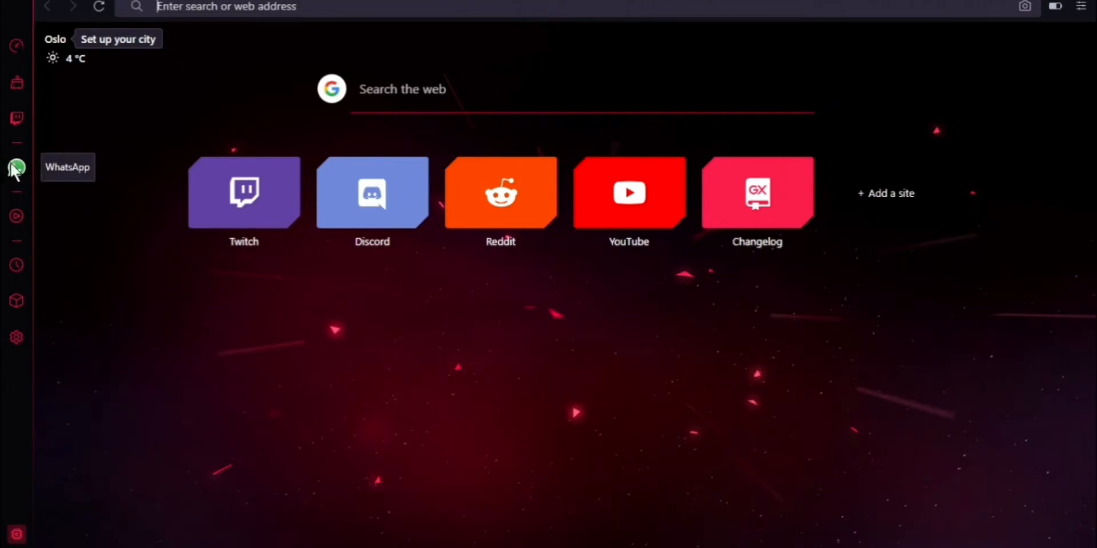
mouse_move(16, 175)
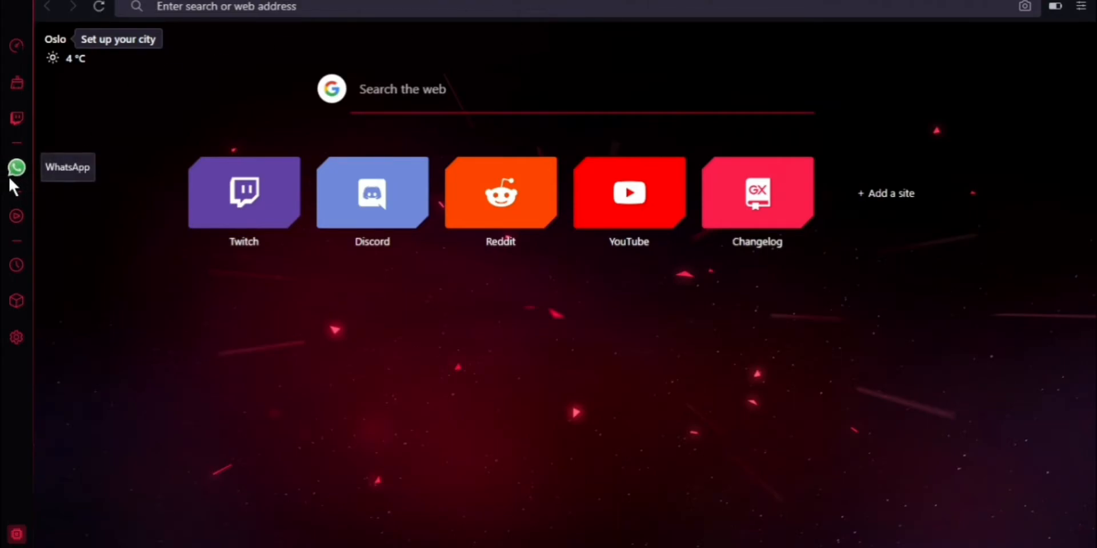
mouse_move(35, 133)
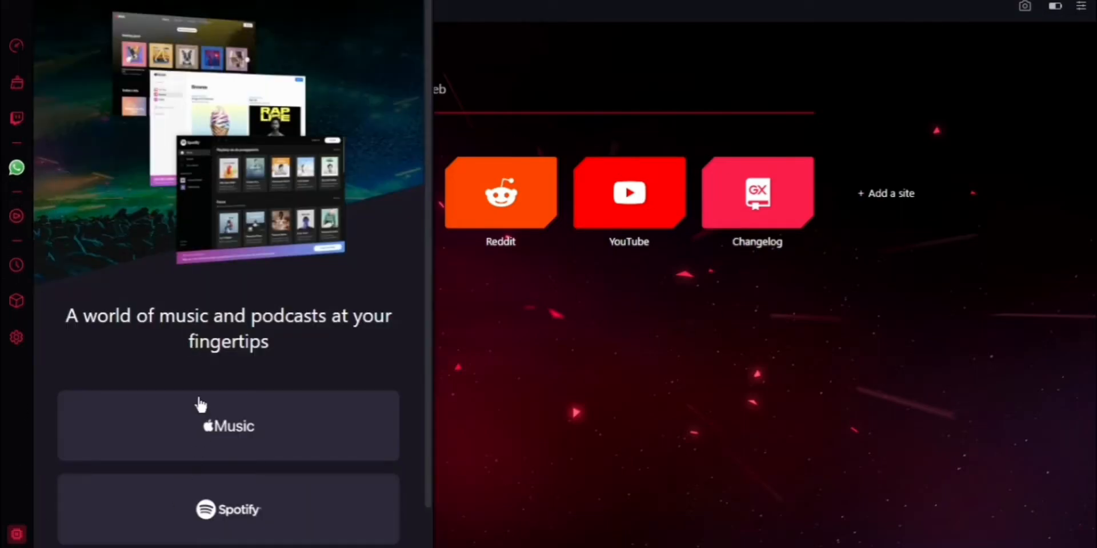
scroll(down, 3)
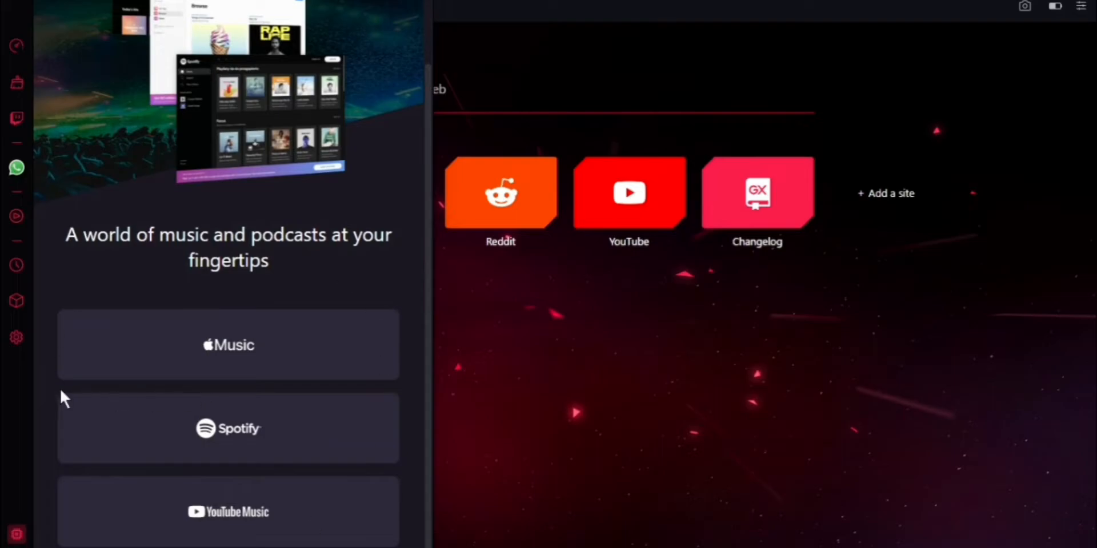
mouse_move(17, 265)
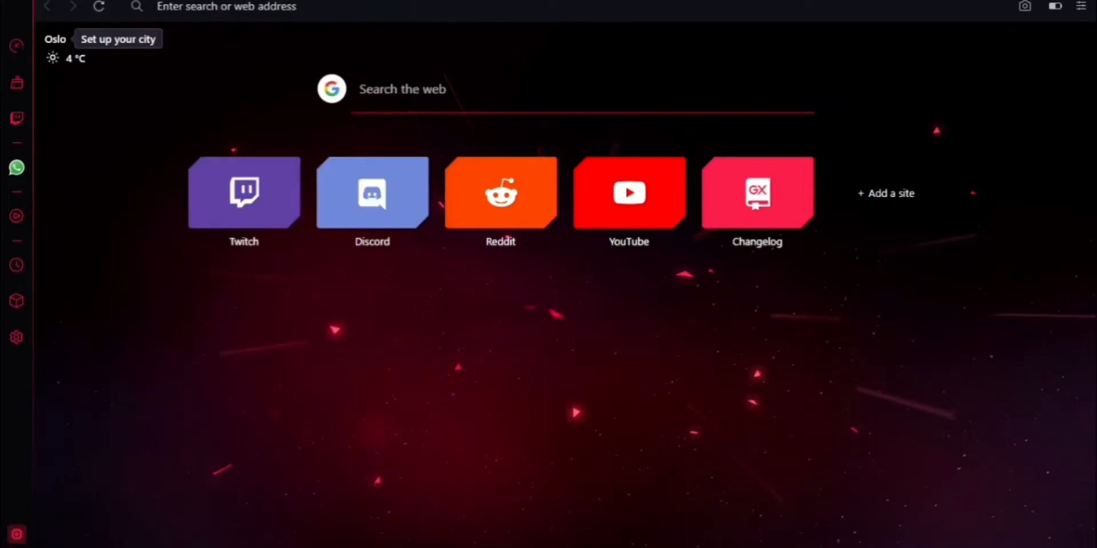
mouse_move(1088, 32)
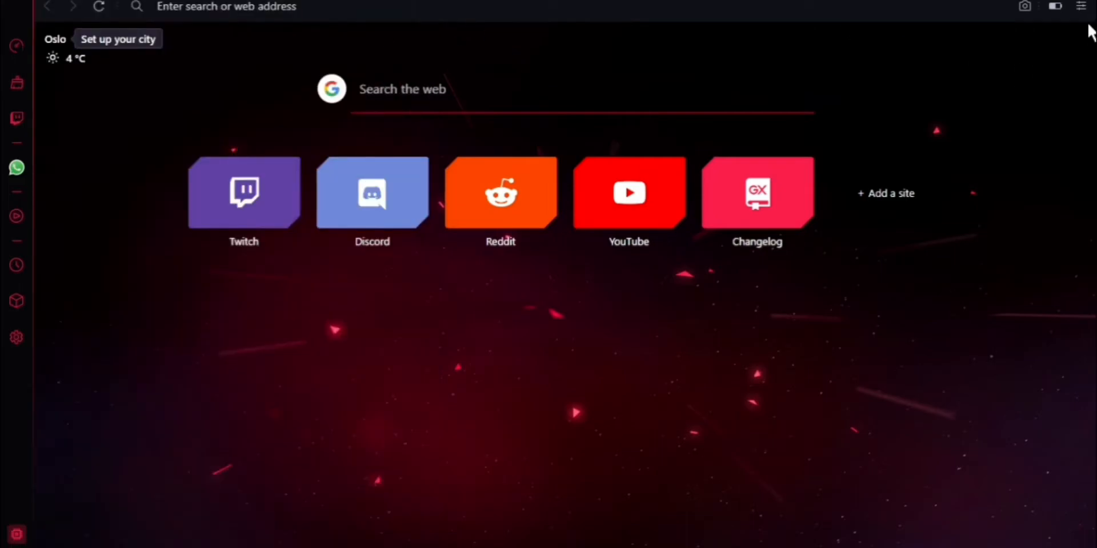
Apply the Purple Haze theme from Easy setup and scroll through the setup options.
click(1081, 6)
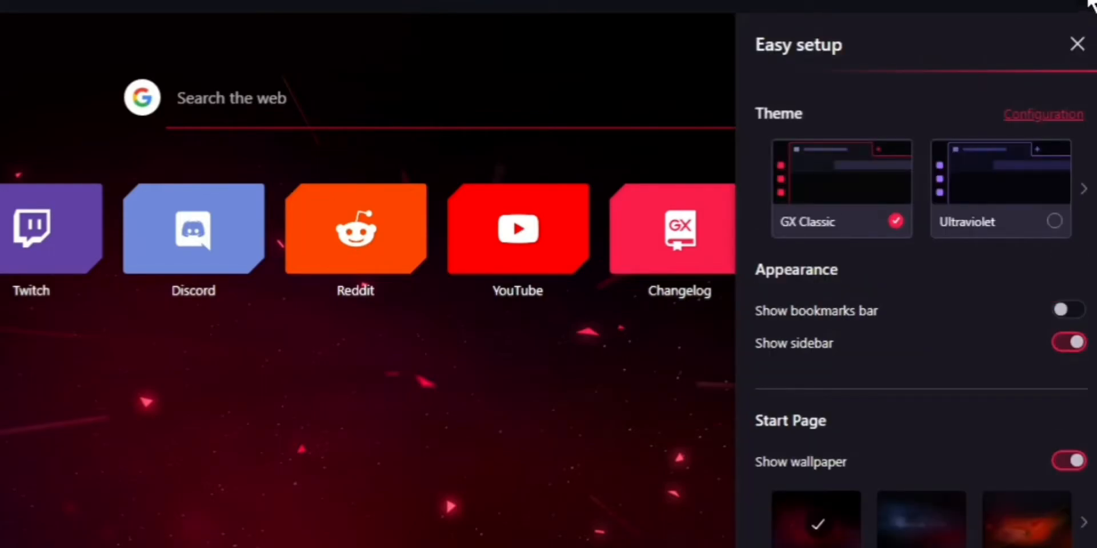
mouse_move(836, 496)
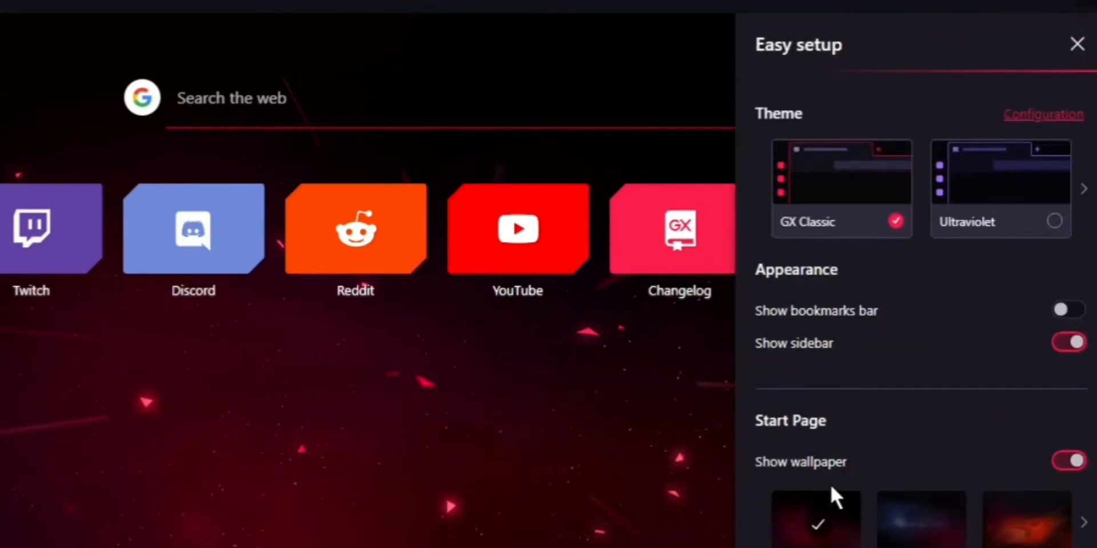
mouse_move(1037, 221)
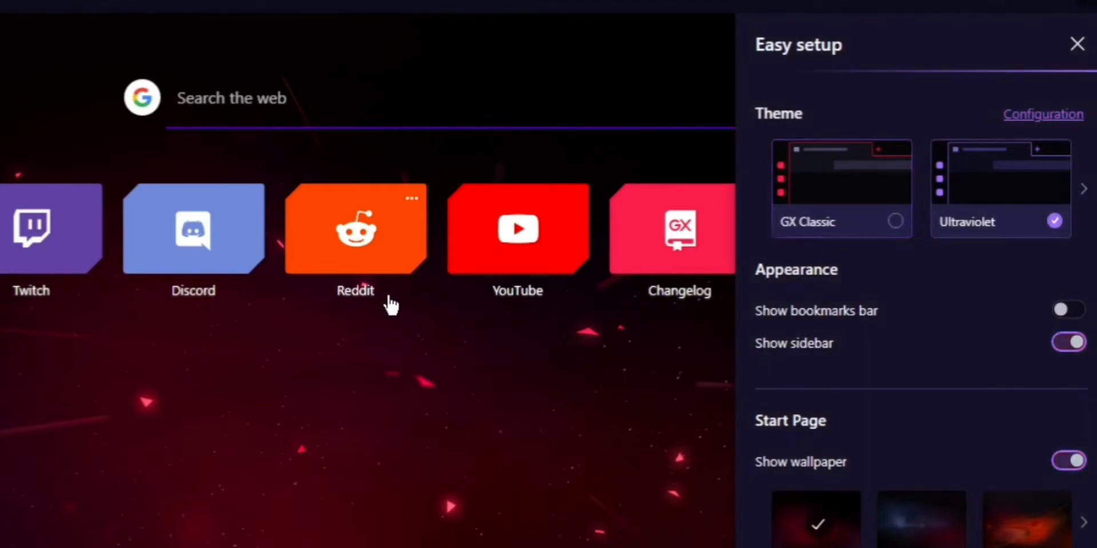
click(1085, 189)
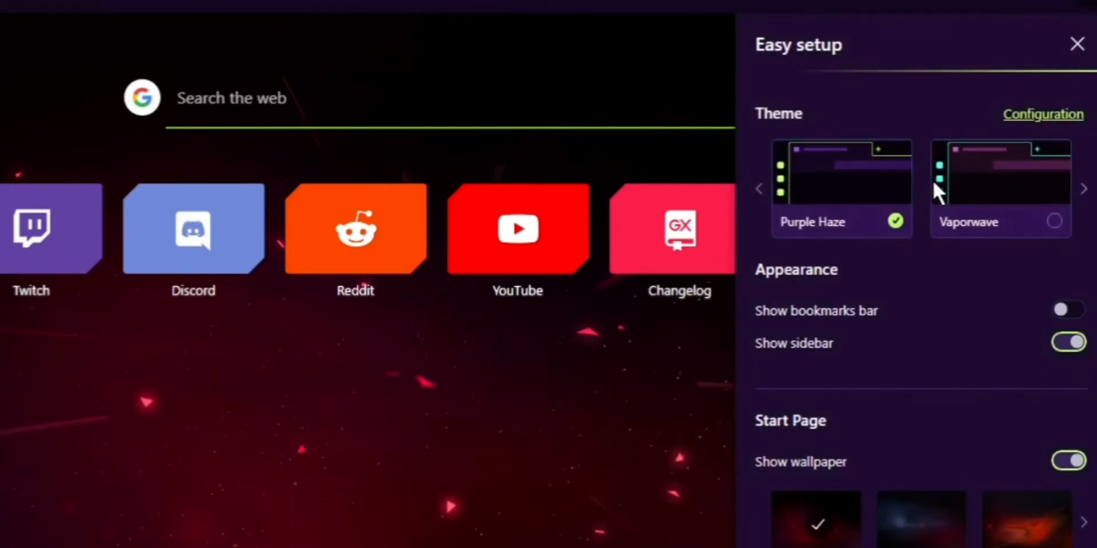
scroll(down, 3)
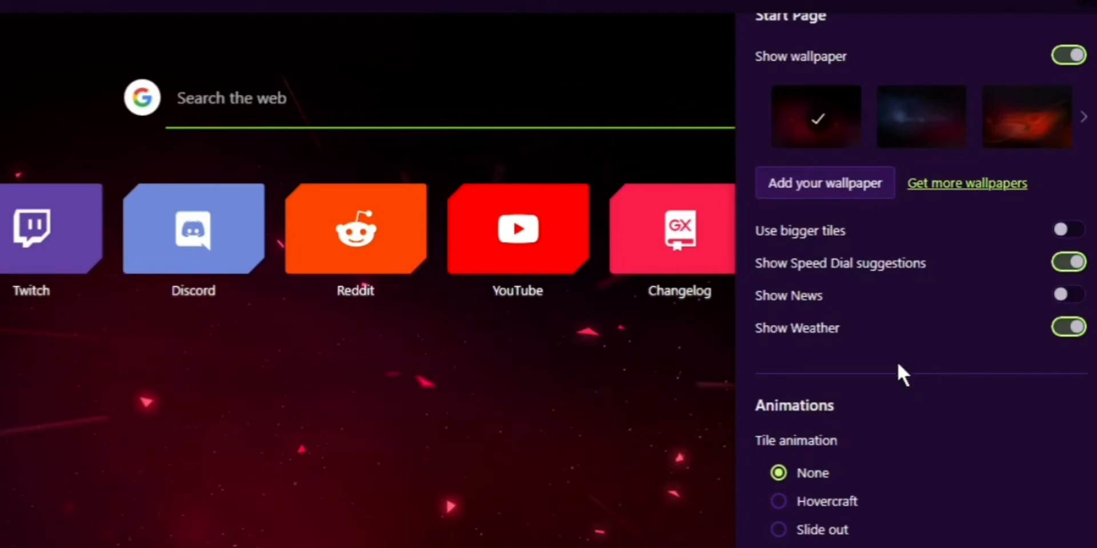
scroll(down, 3)
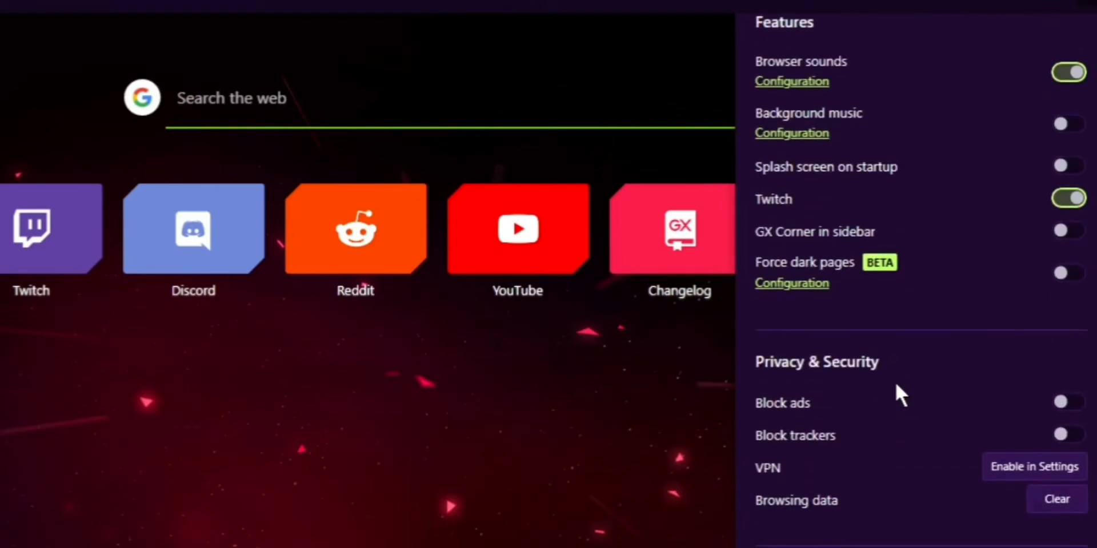
scroll(up, 3)
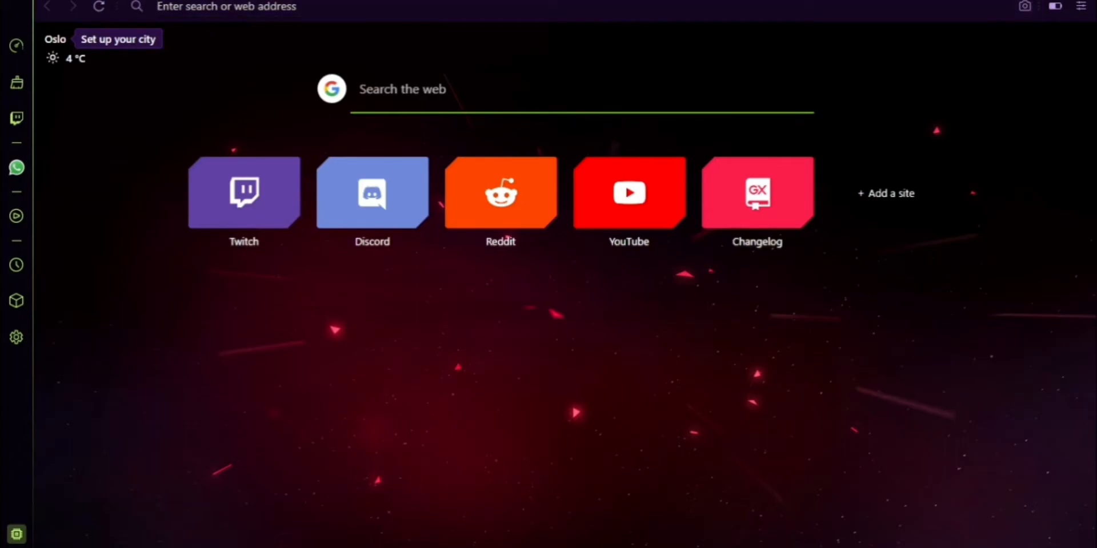
Reopen Easy setup and open Background music Configuration under Features.
click(1083, 7)
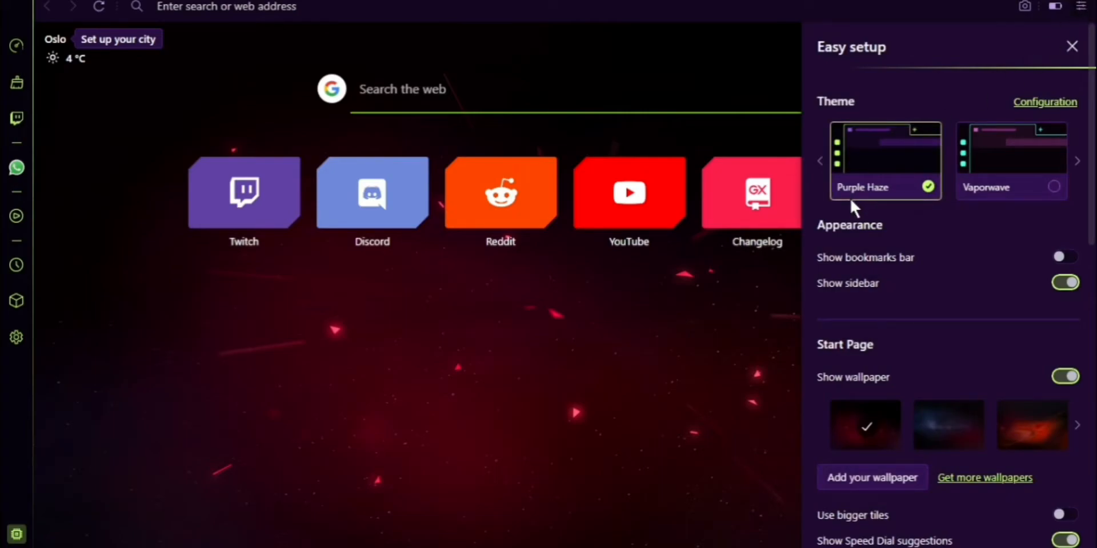
scroll(down, 3)
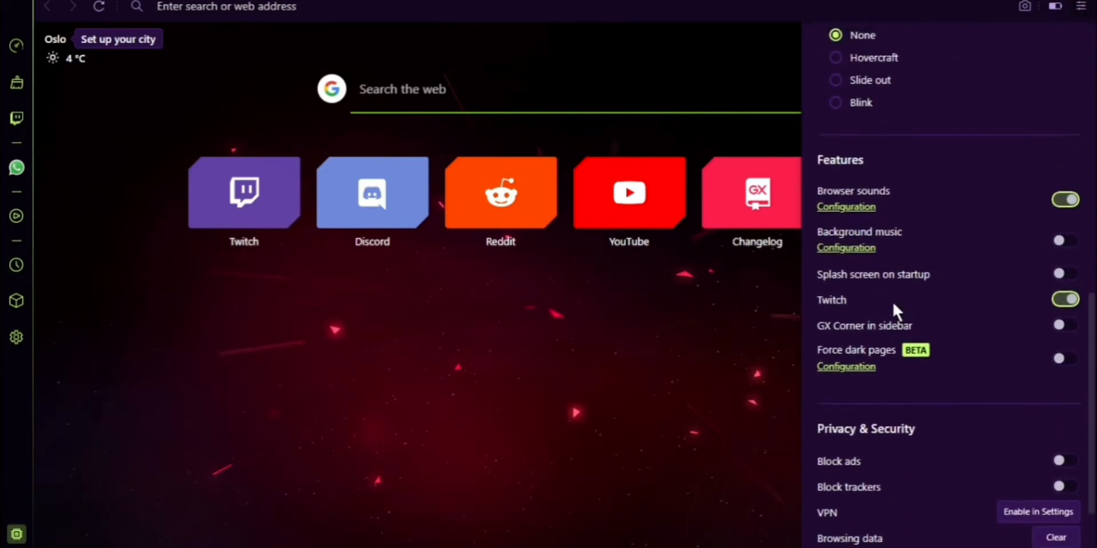
click(846, 248)
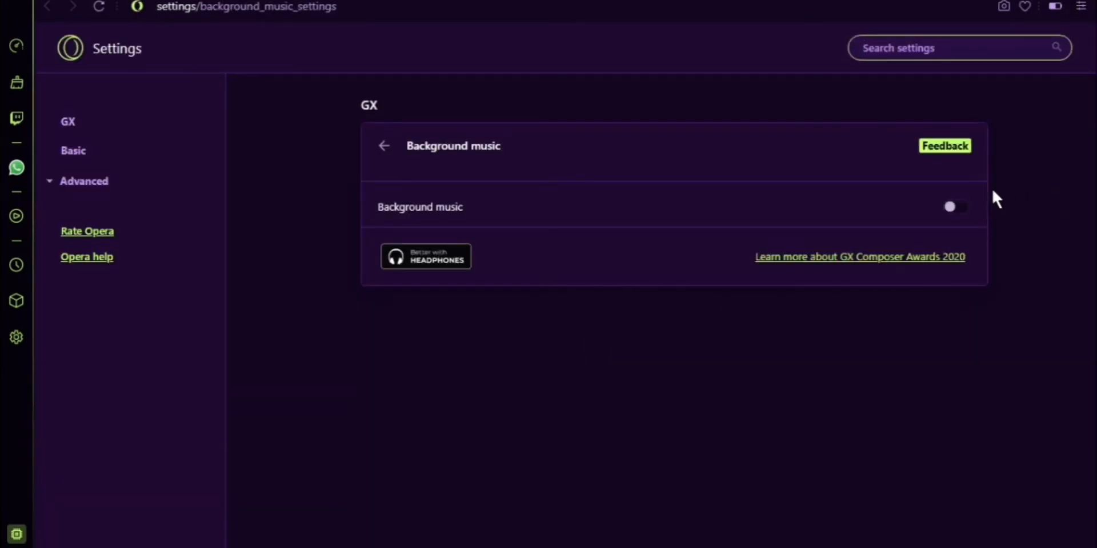
Switch background music on at volume 100 and lower the Windows speaker volume to 66.
click(950, 206)
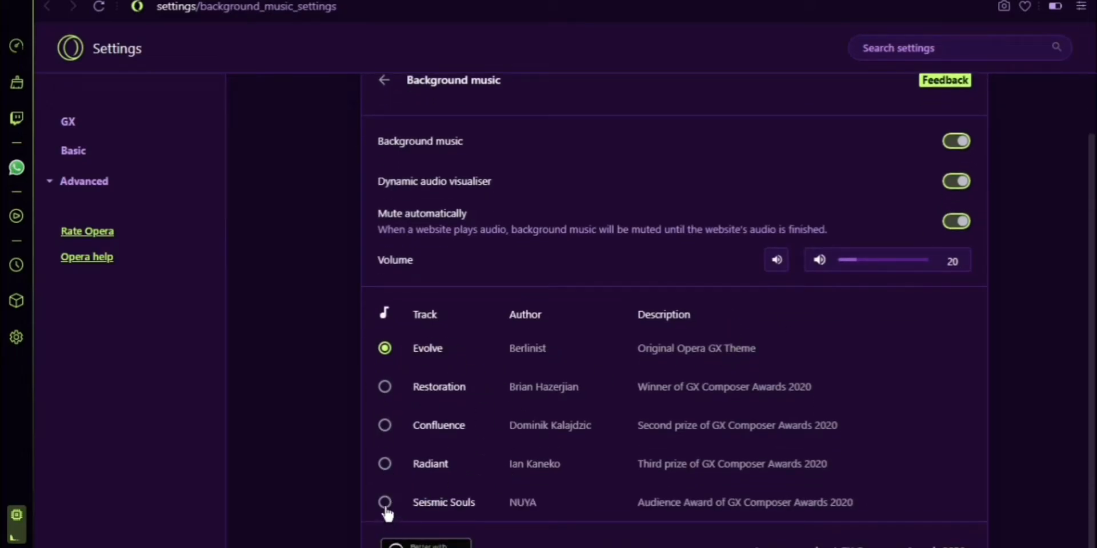
drag(846, 261, 926, 261)
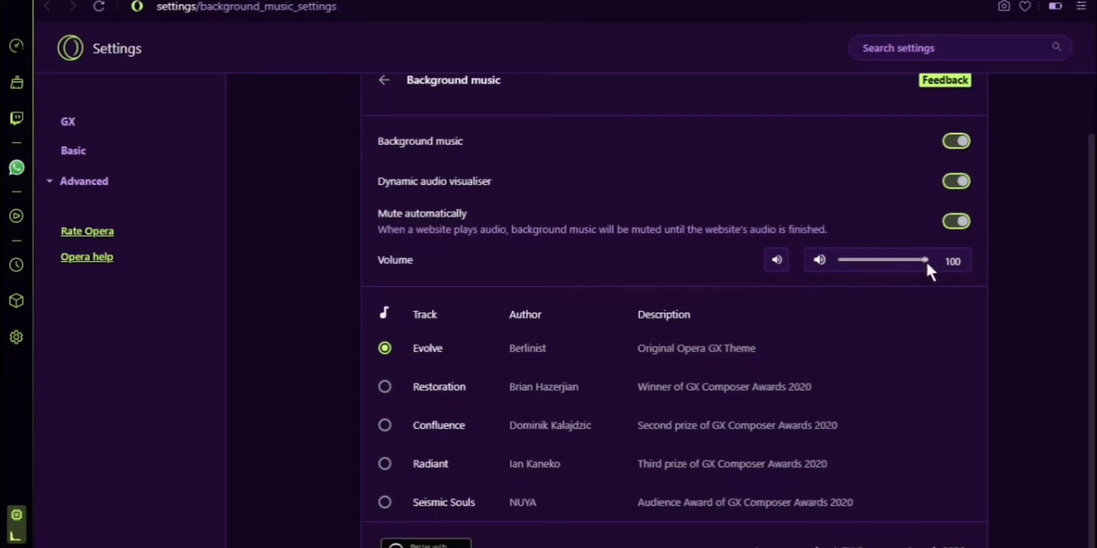
mouse_move(989, 467)
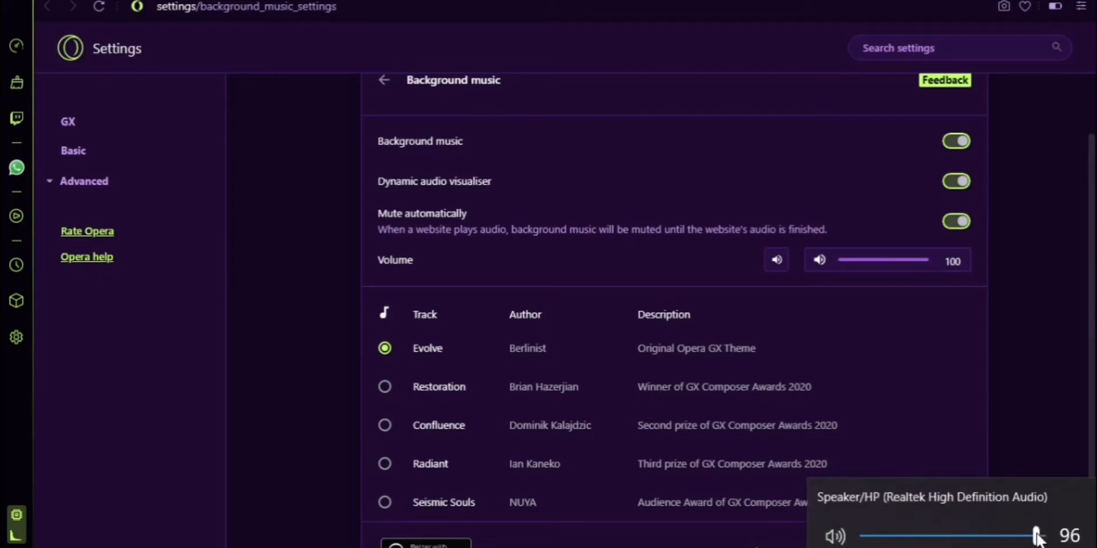
mouse_move(987, 455)
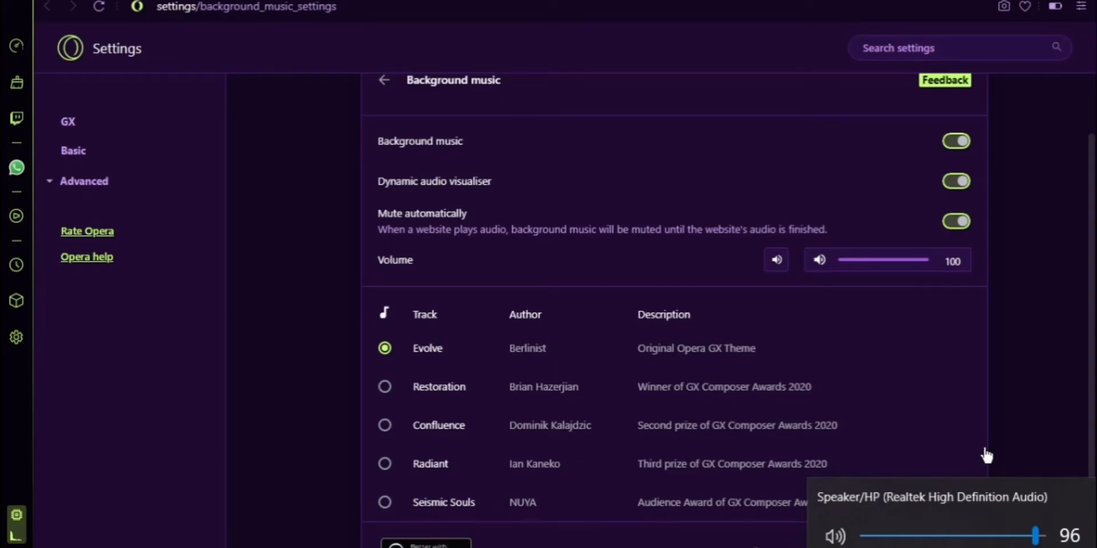
mouse_move(881, 290)
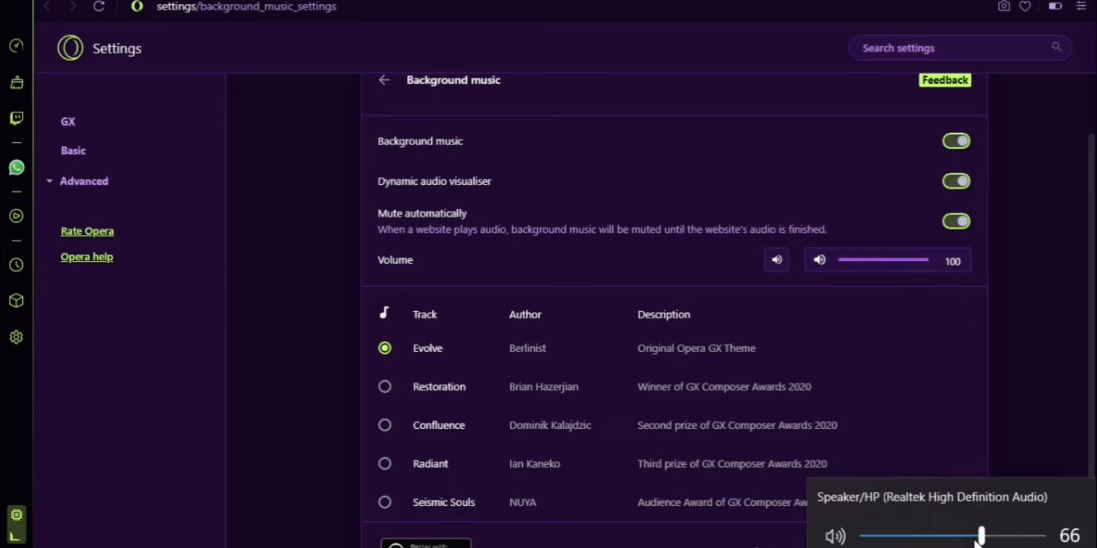
drag(979, 536, 965, 536)
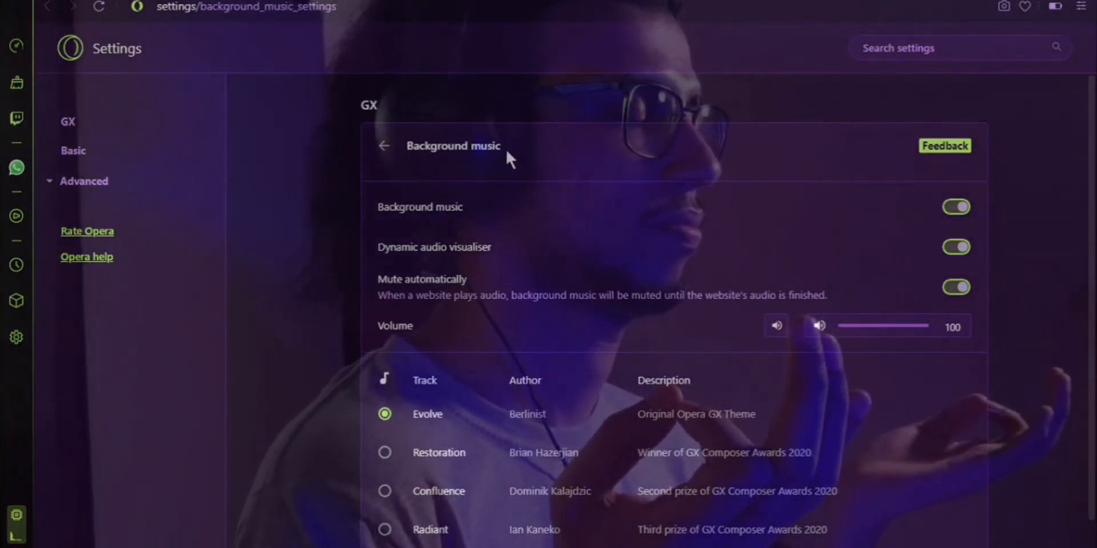
mouse_move(886, 358)
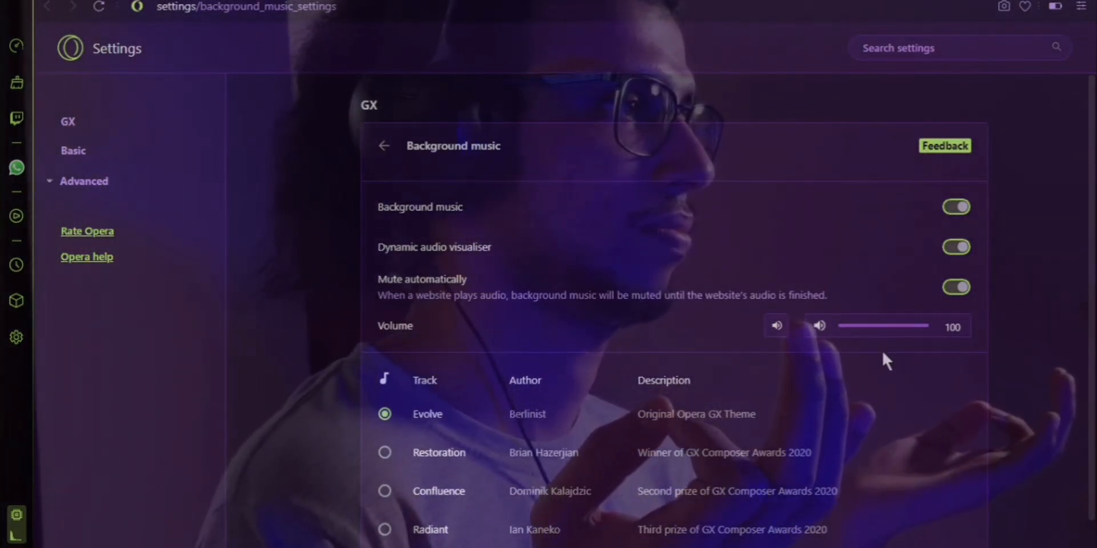
scroll(down, 3)
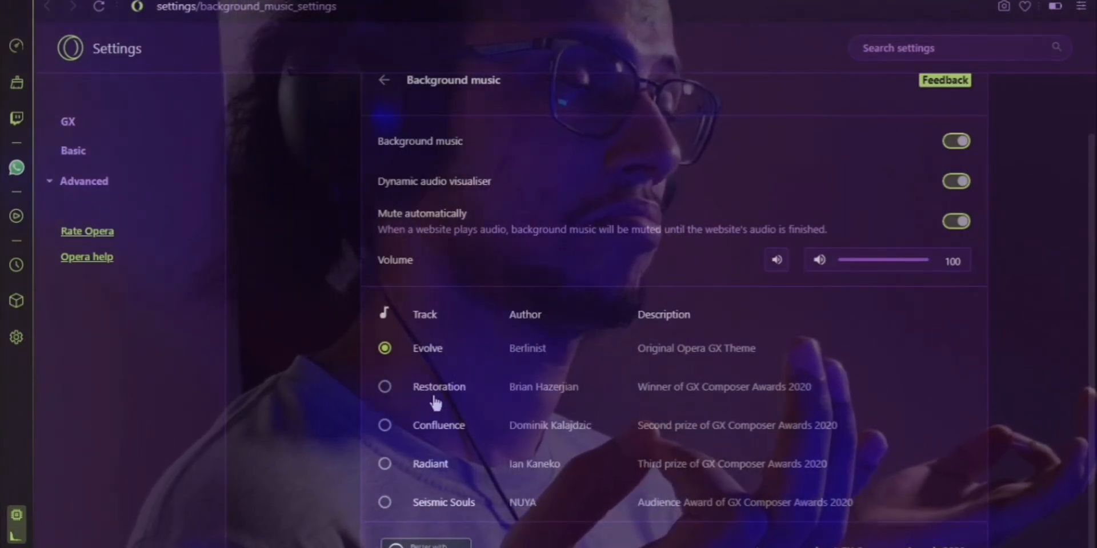
mouse_move(427, 448)
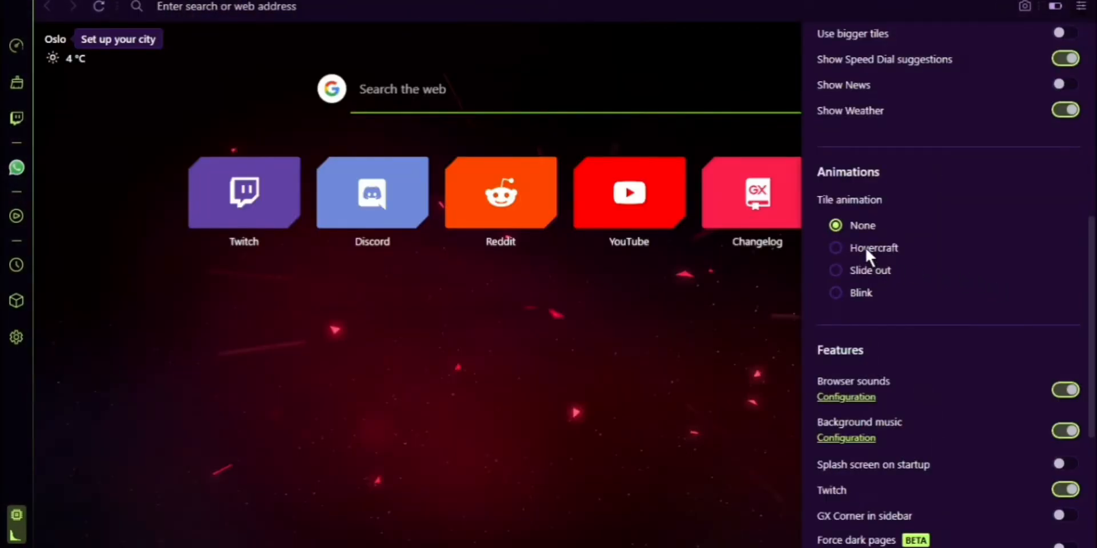
Select Hovercraft as the start page tile animation.
click(834, 247)
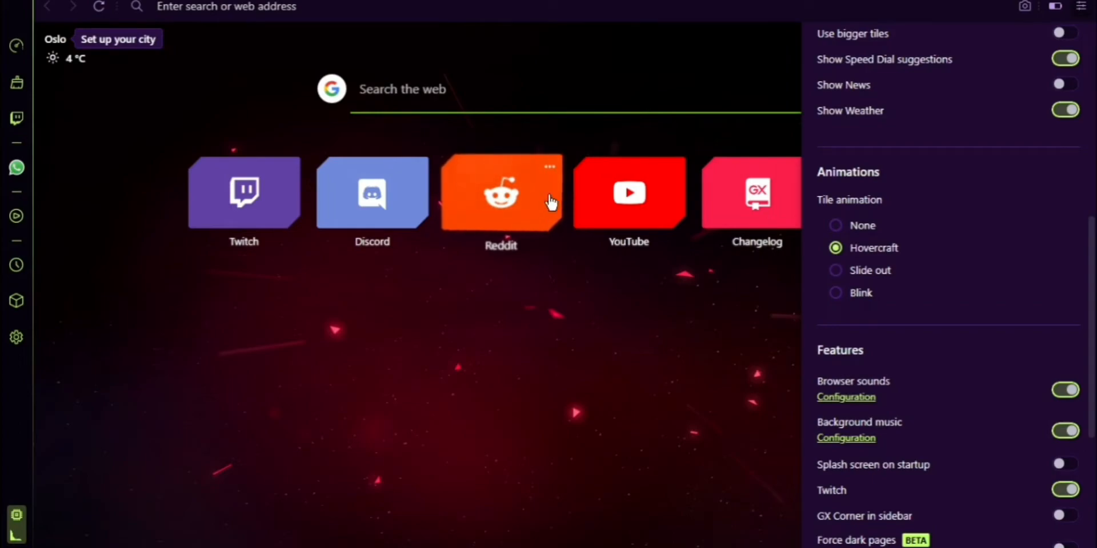
mouse_move(533, 219)
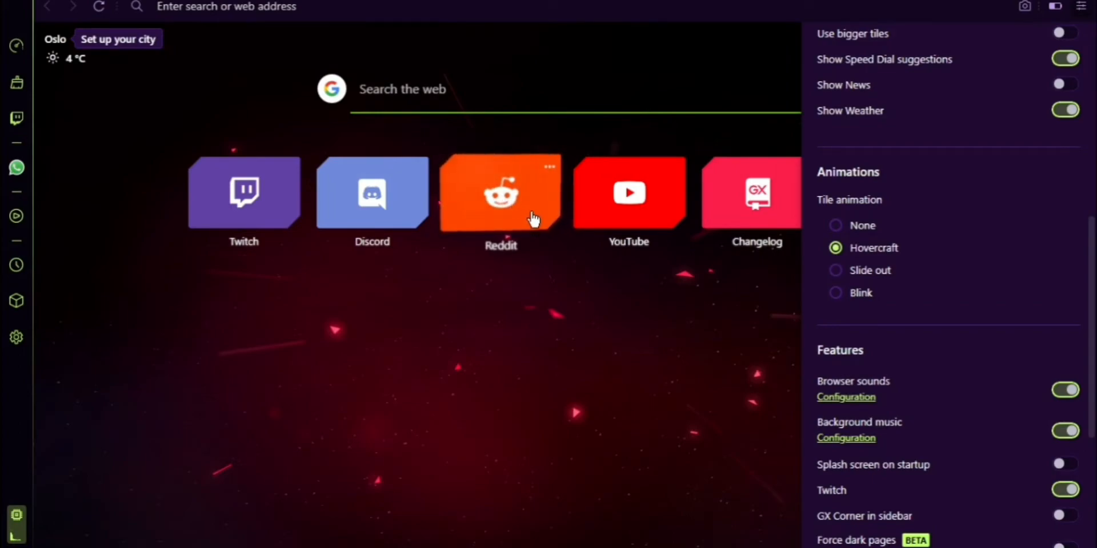
mouse_move(451, 175)
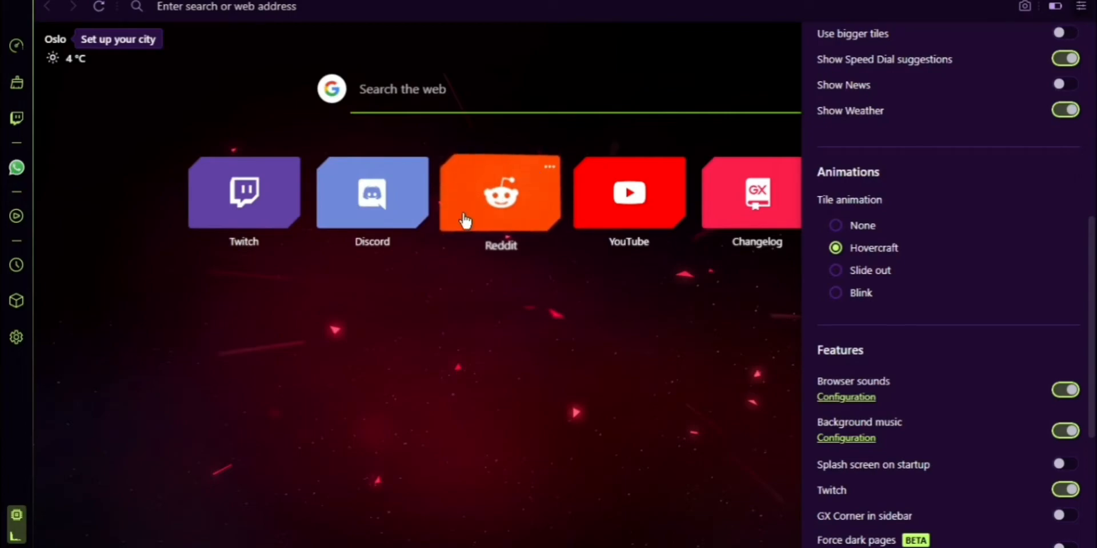
Enable the built-in VPN in Settings after acknowledging the connection speed warning.
scroll(down, 3)
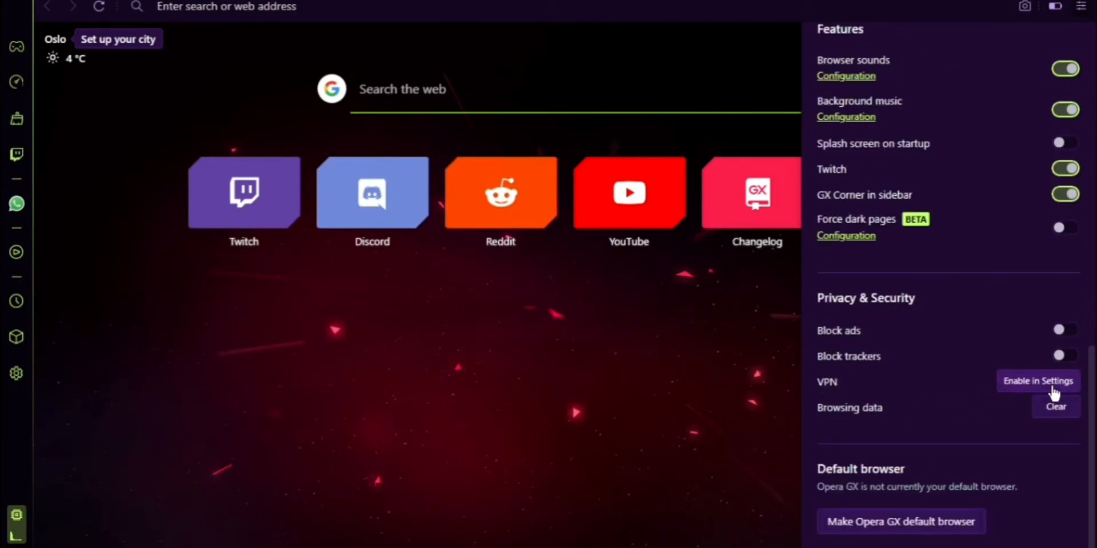
click(1037, 381)
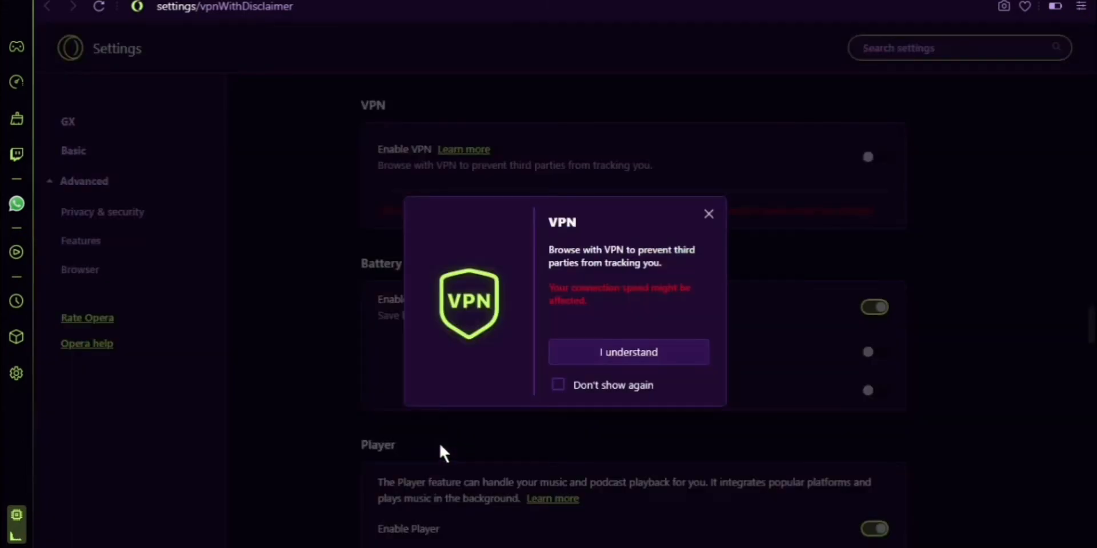
mouse_move(627, 352)
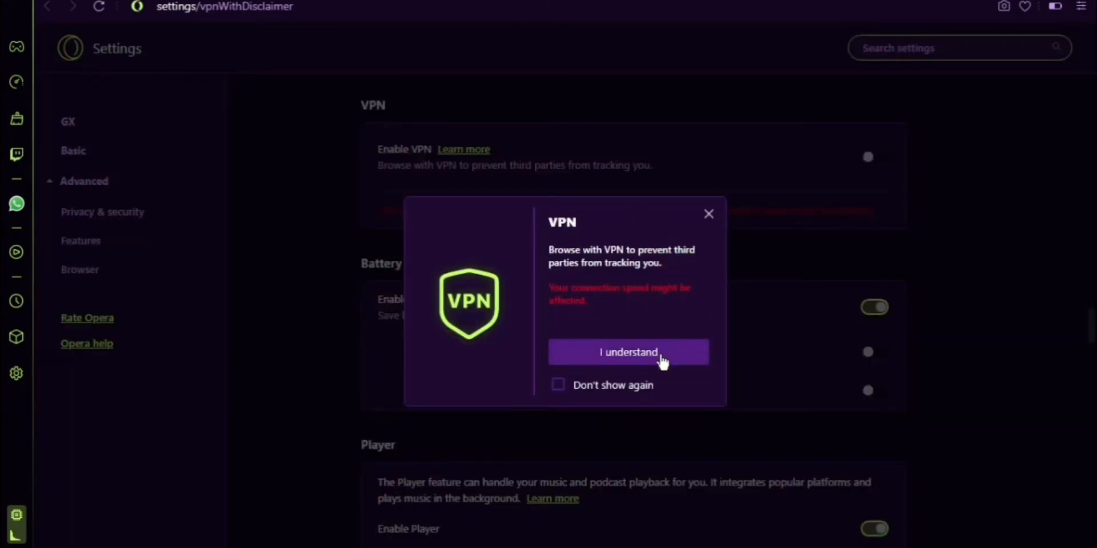
click(627, 352)
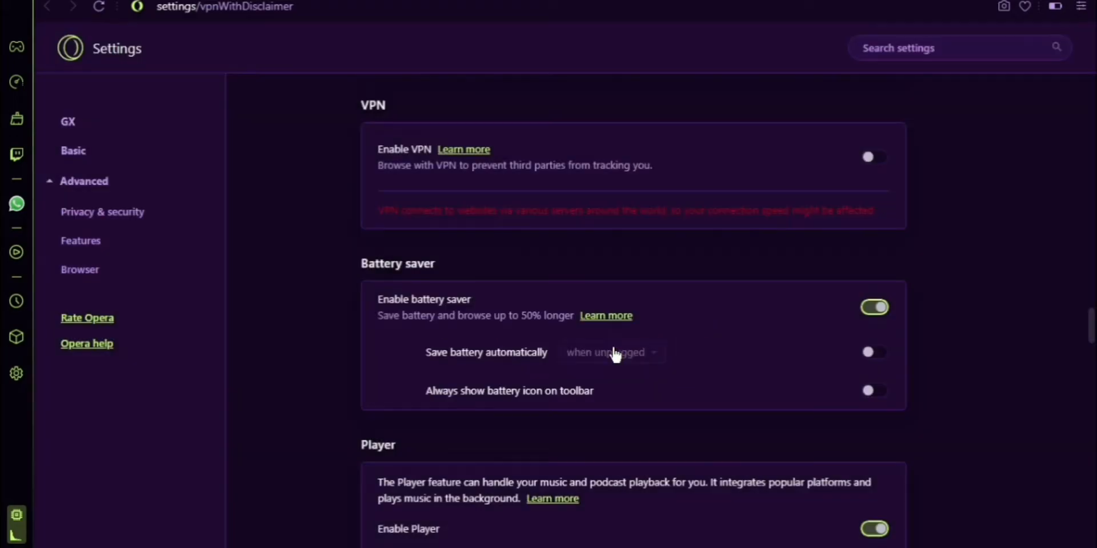
mouse_move(791, 166)
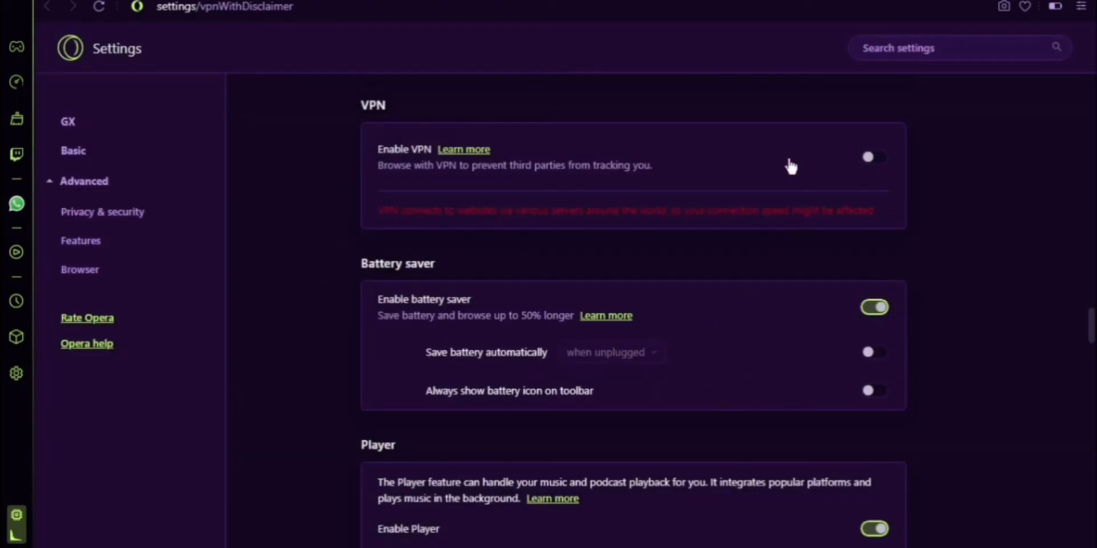
click(873, 157)
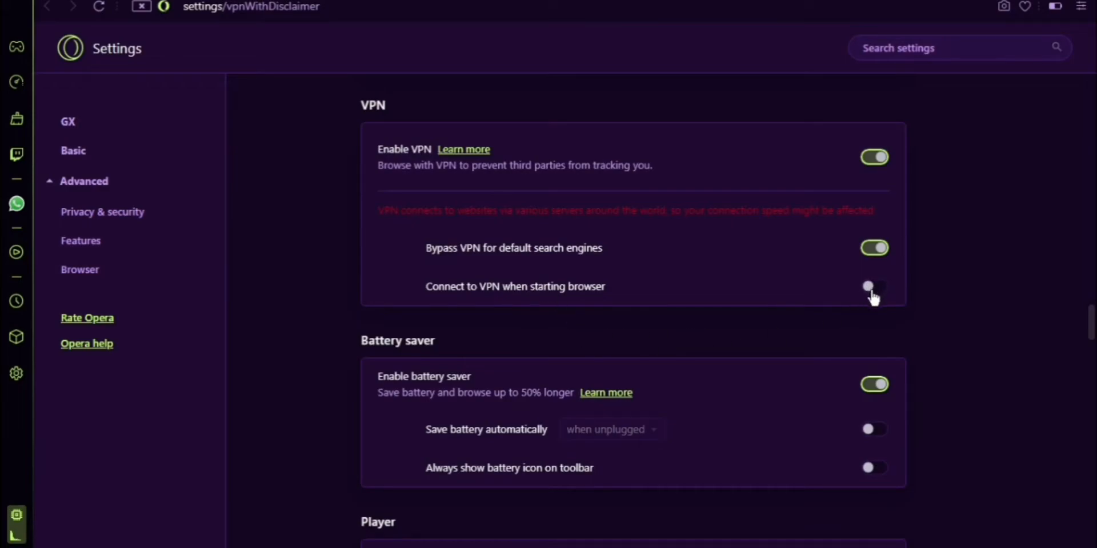
click(873, 286)
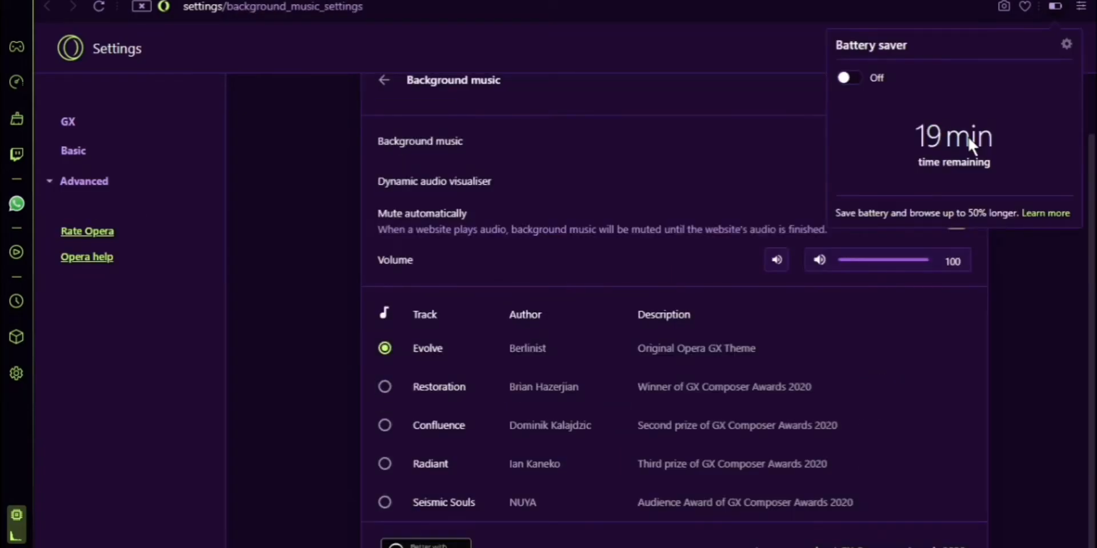
mouse_move(994, 153)
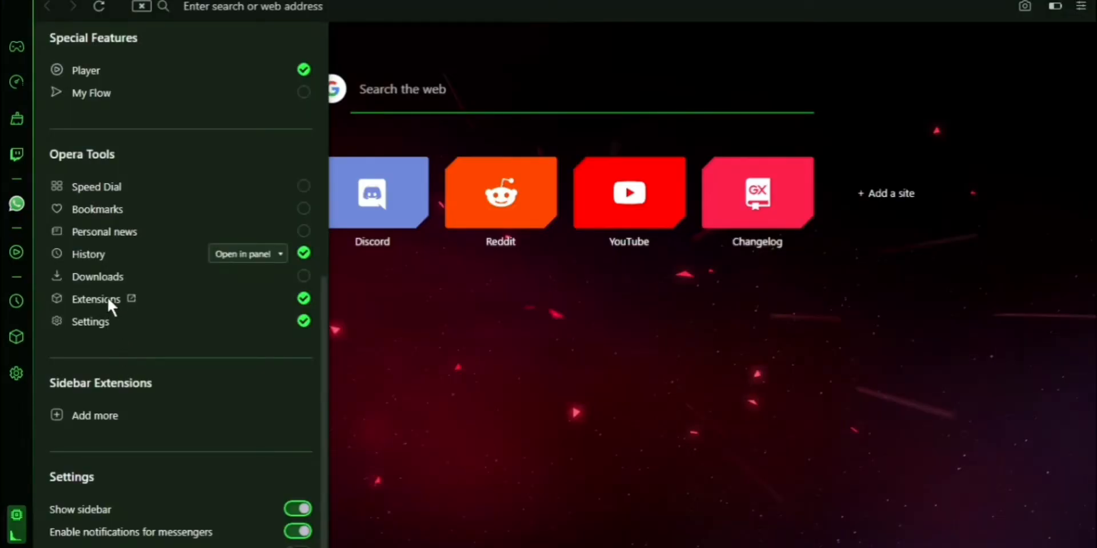
mouse_move(63, 306)
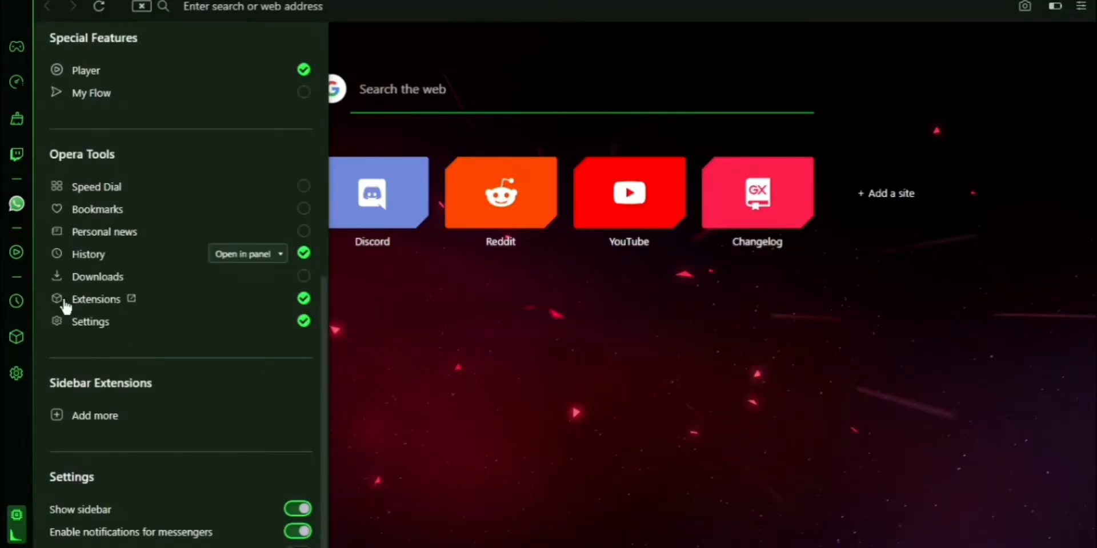
Open the sidebar setup panel listing the Opera Tools features.
click(96, 298)
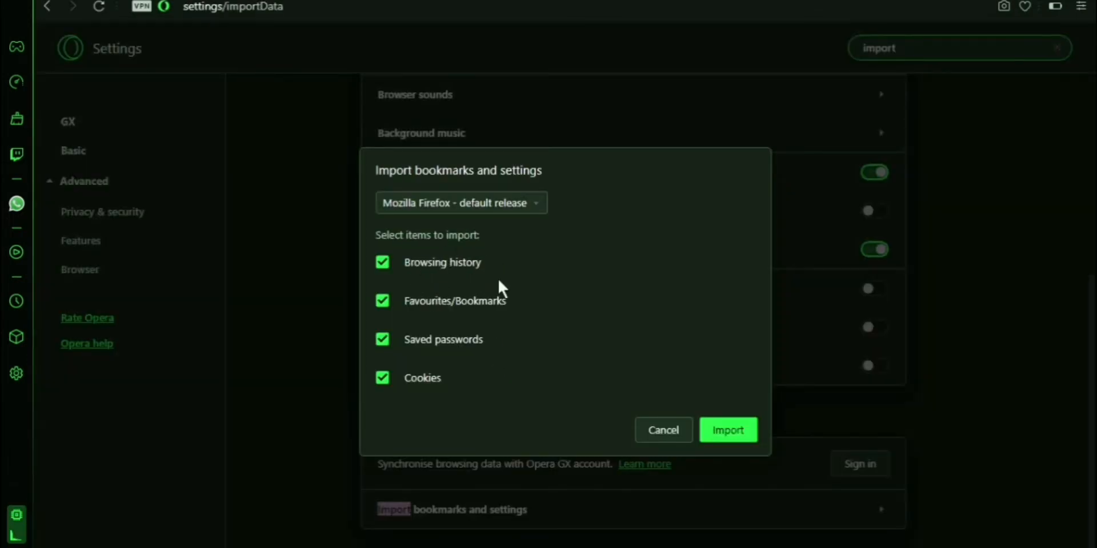
mouse_move(514, 178)
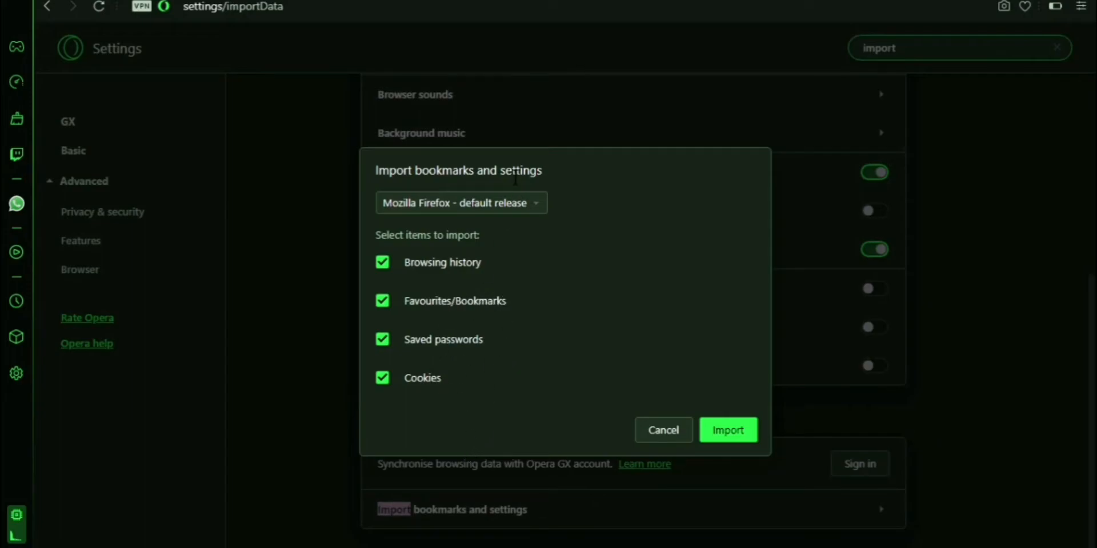
mouse_move(440, 350)
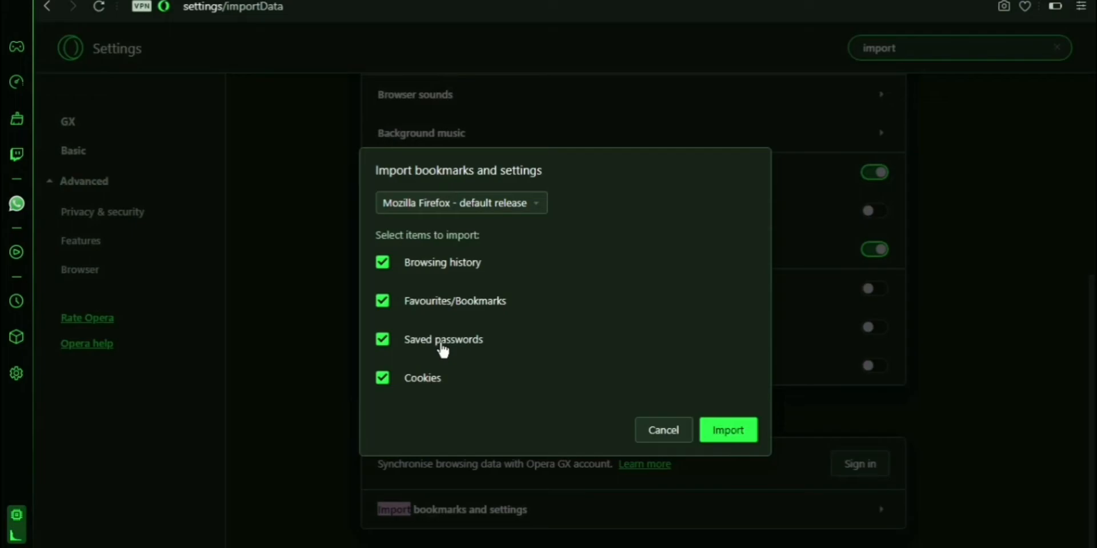
mouse_move(545, 207)
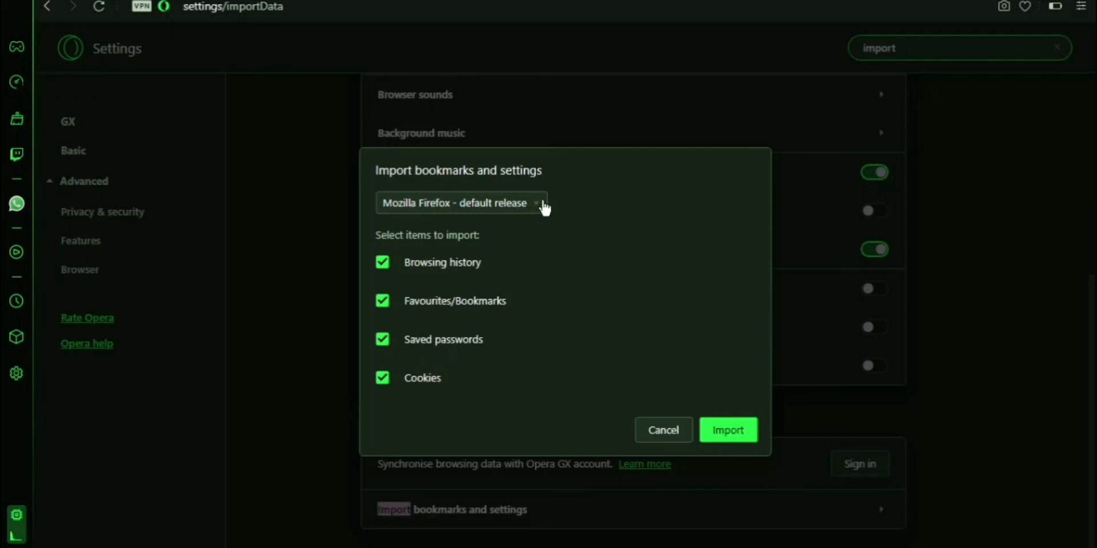
Review the import browser list and keep Mozilla Firefox as the source.
click(460, 203)
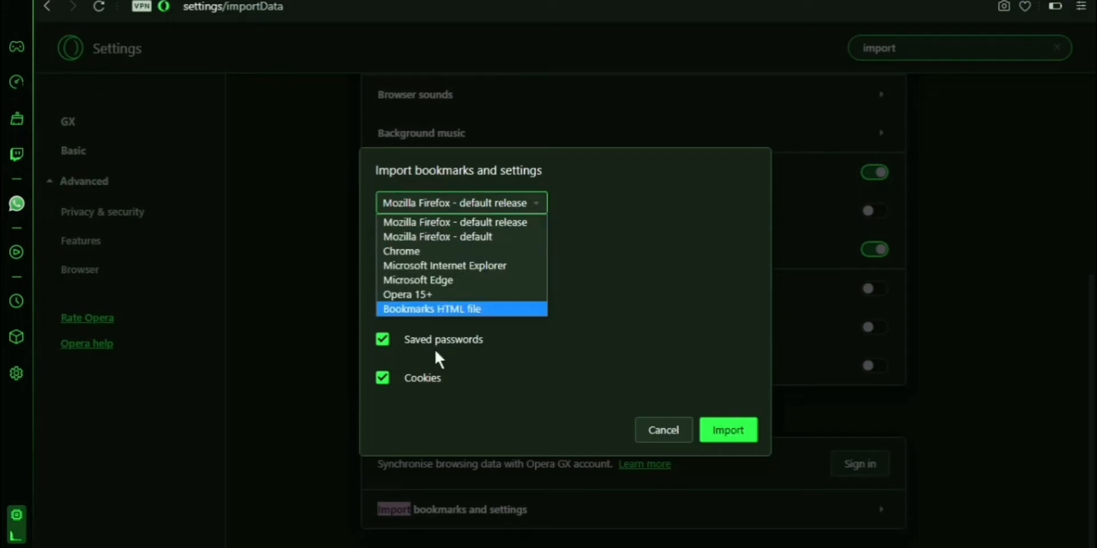
click(453, 222)
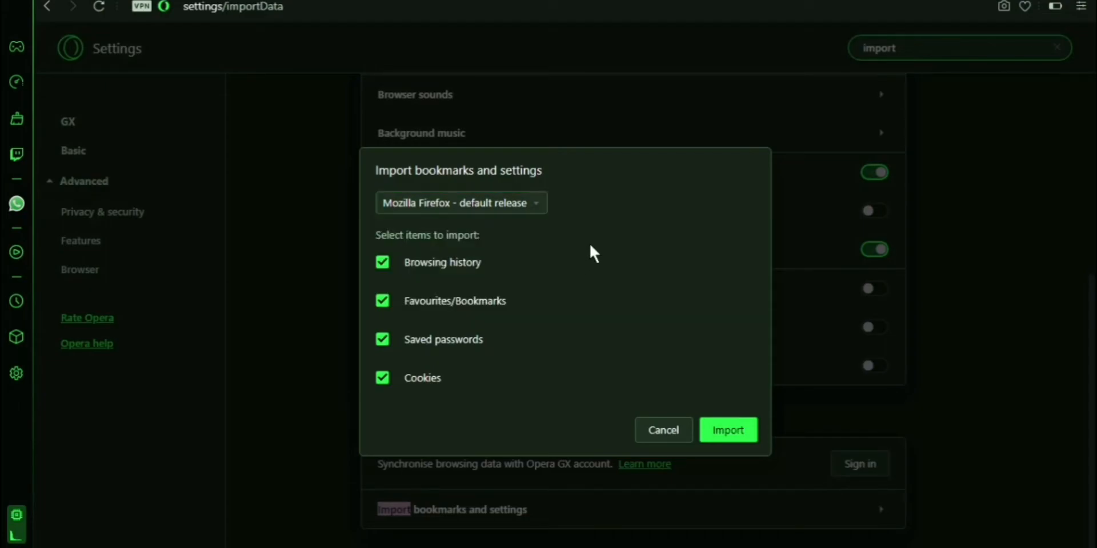
mouse_move(402, 360)
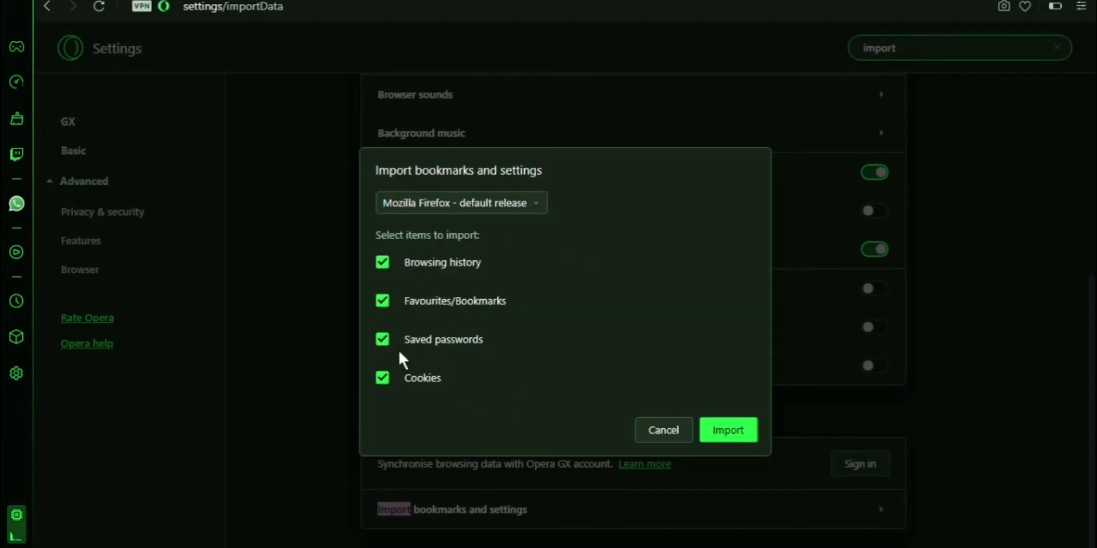
mouse_move(458, 339)
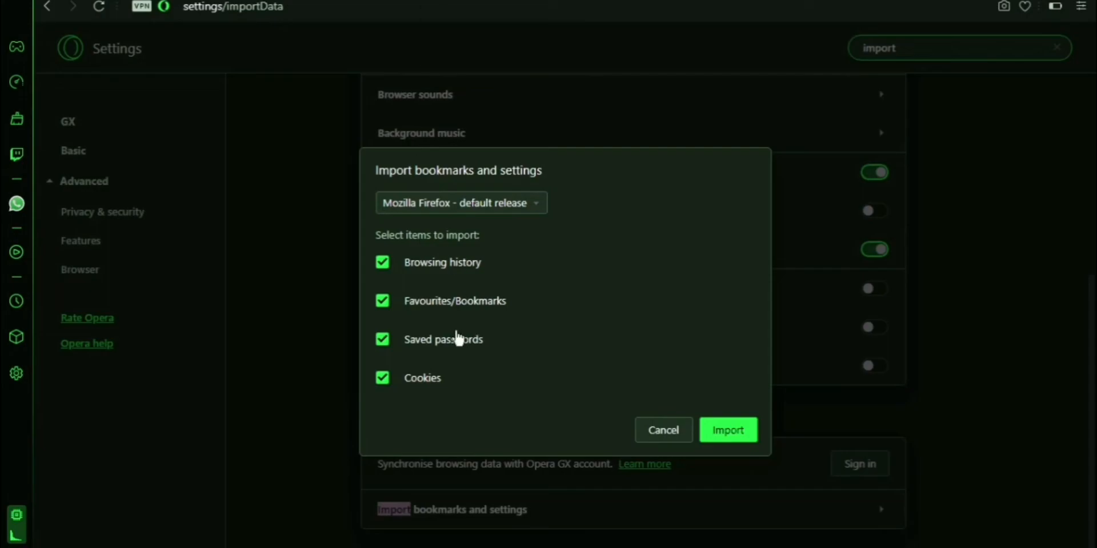
mouse_move(446, 377)
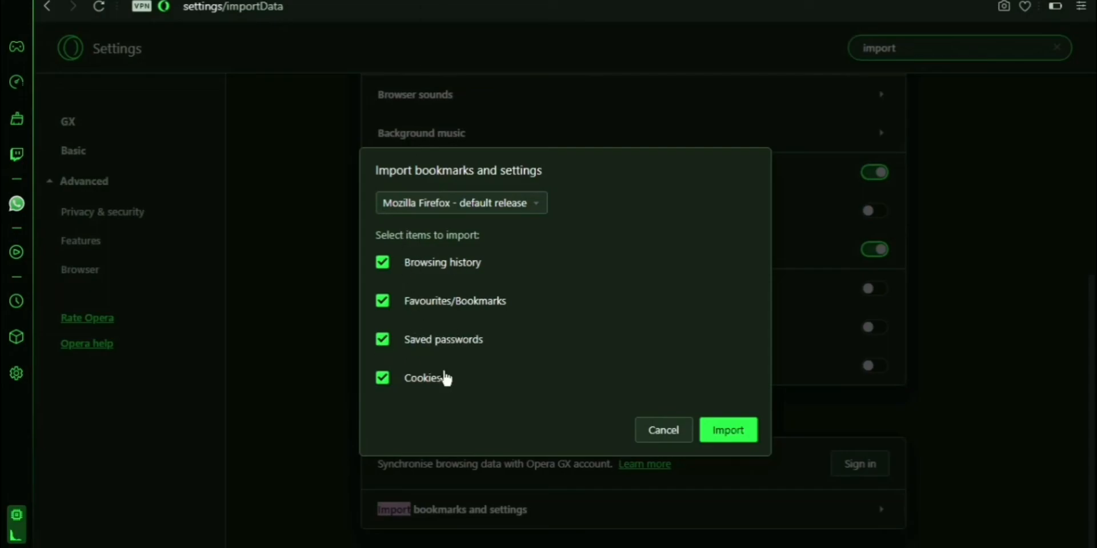
mouse_move(402, 471)
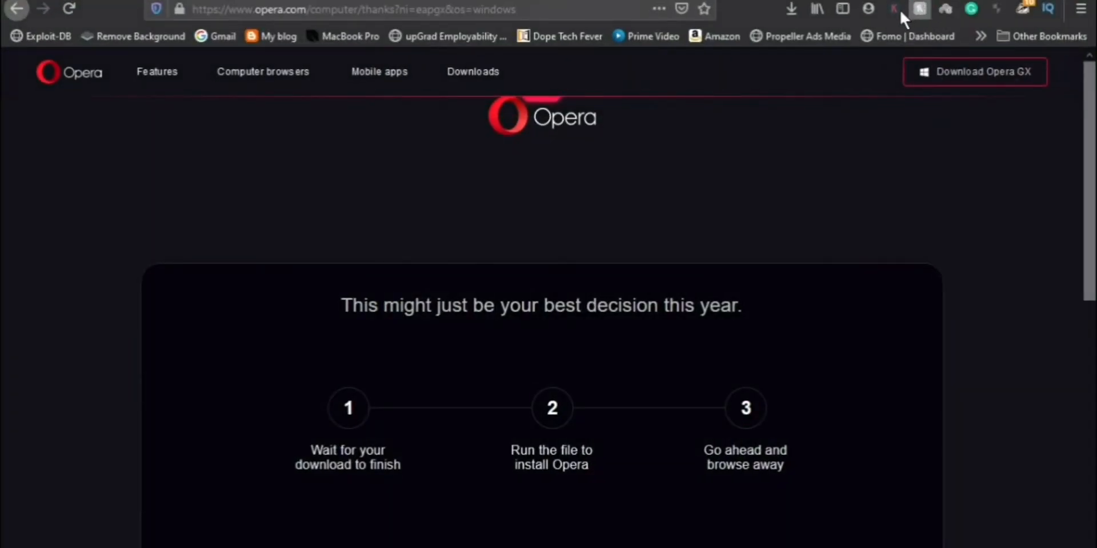
Switch to Firefox's opera.com thank-you page showing the three install steps.
click(894, 9)
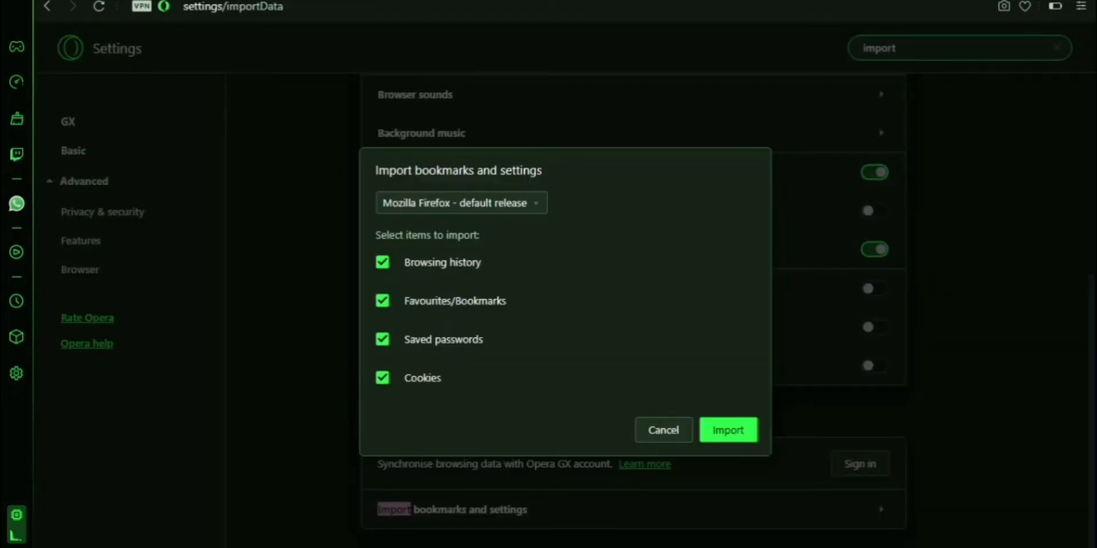
Close the import dialog, leaving the start page with Twitch, Discord, Reddit and YouTube tiles.
click(662, 429)
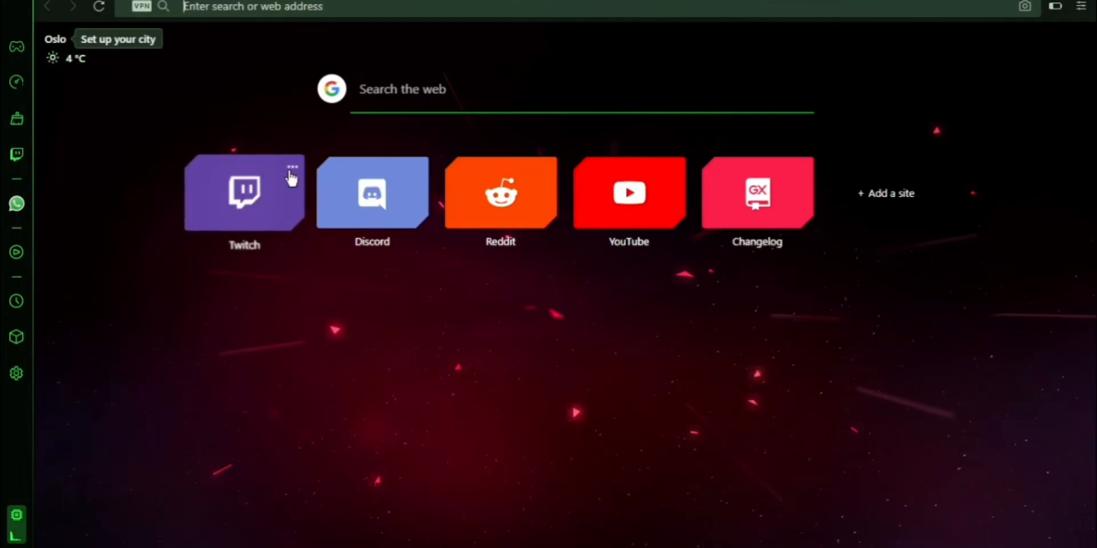
mouse_move(272, 182)
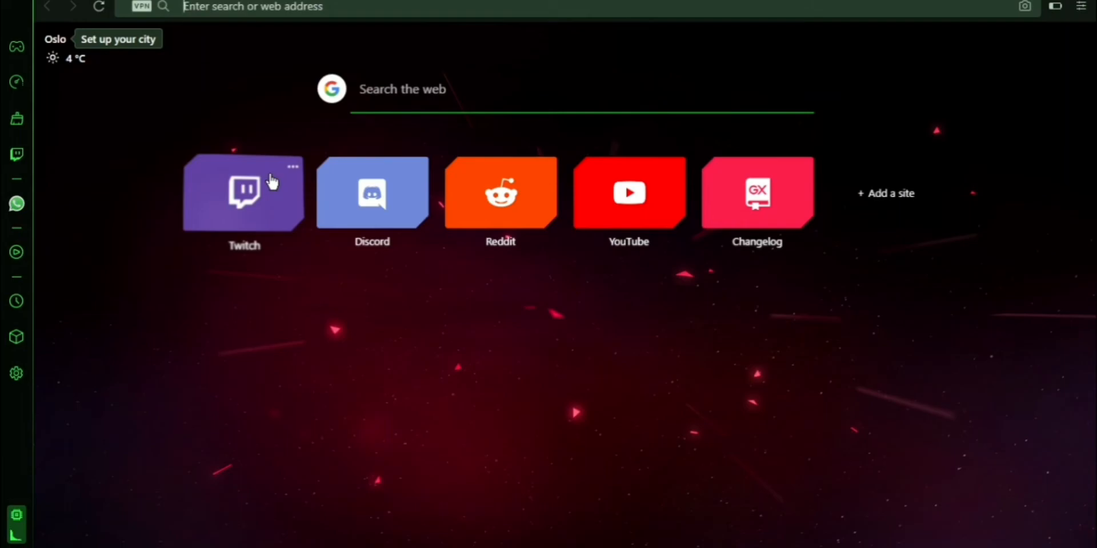
mouse_move(650, 342)
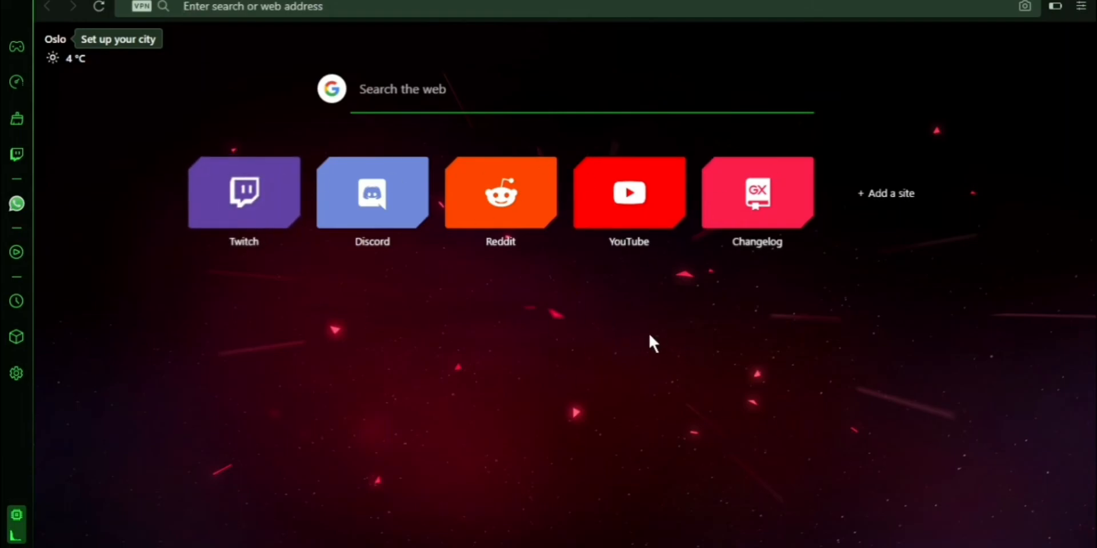
mouse_move(720, 359)
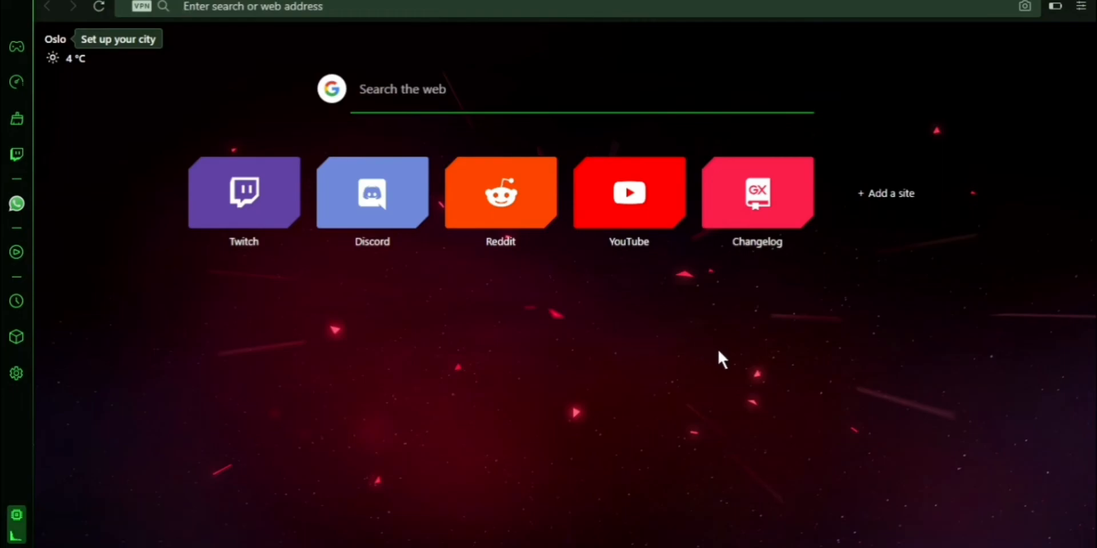
mouse_move(317, 377)
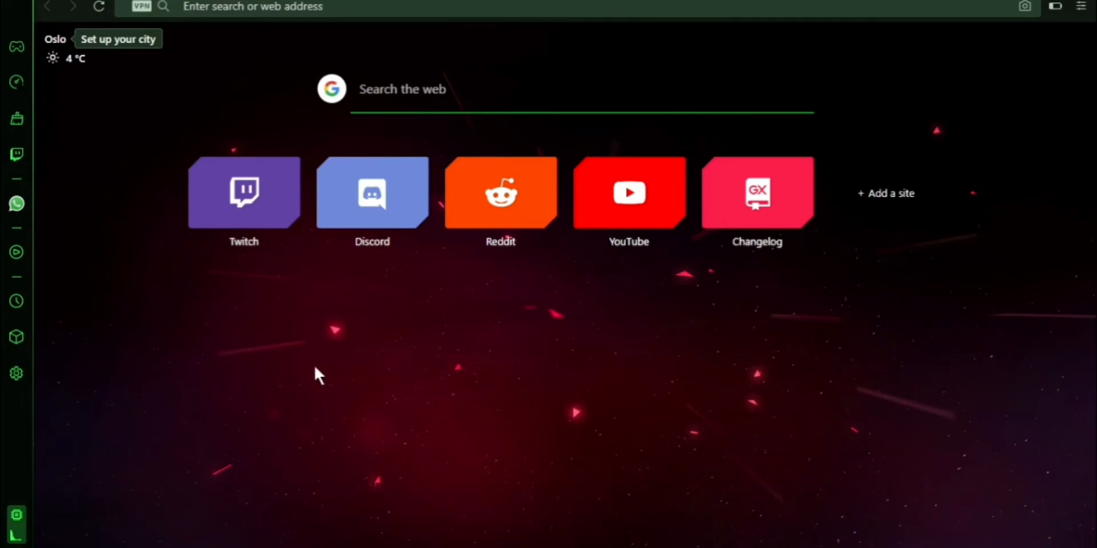
click(1083, 7)
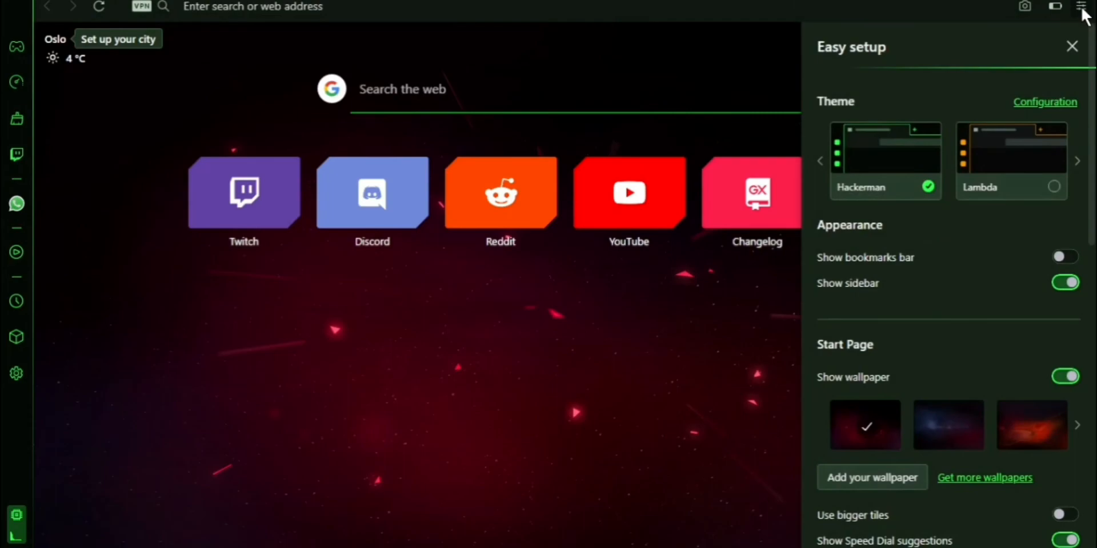
click(1072, 46)
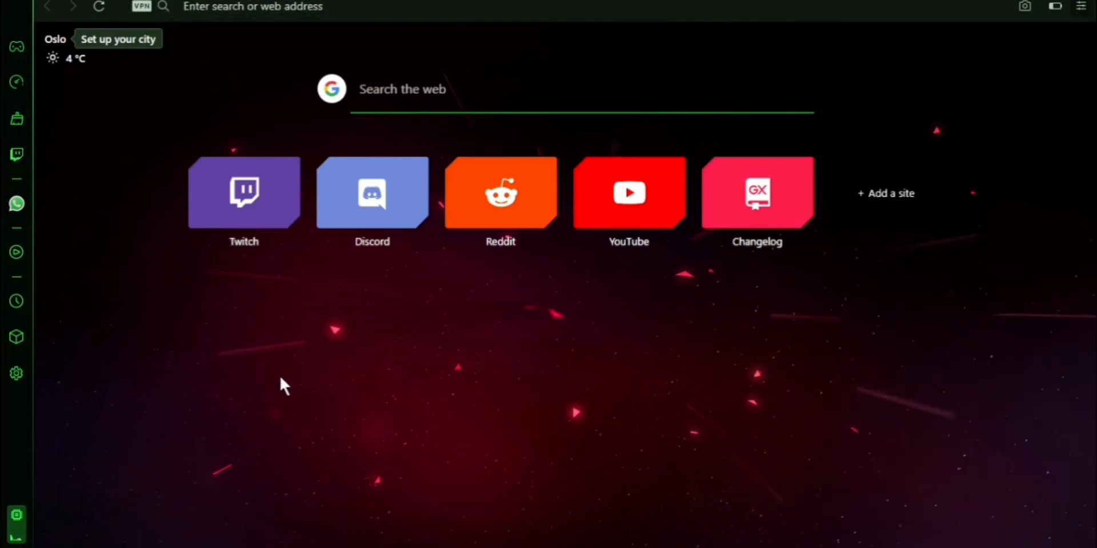
mouse_move(928, 273)
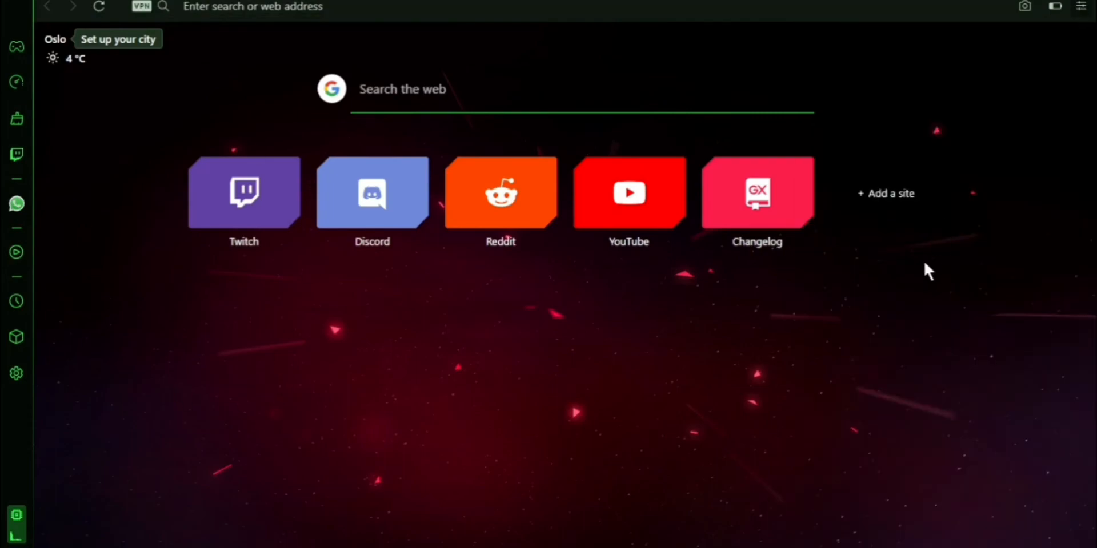